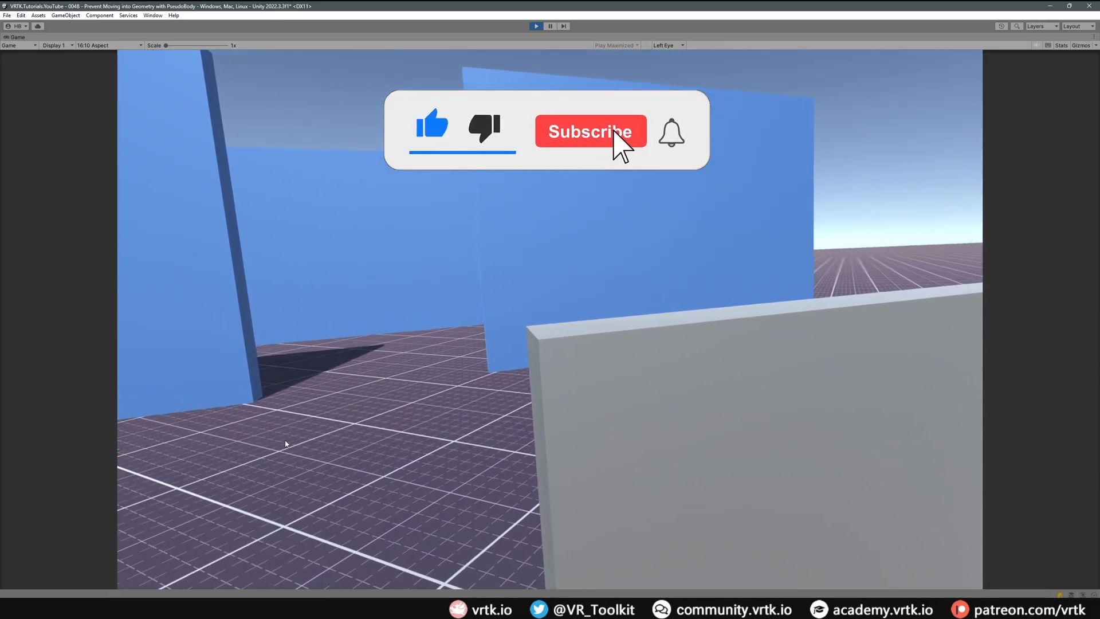
# Step: Add the io.extendreality.tilia.trackers.pseudobody.unity package via the Tilia Package Importer, then close it
pyautogui.click(589, 131)
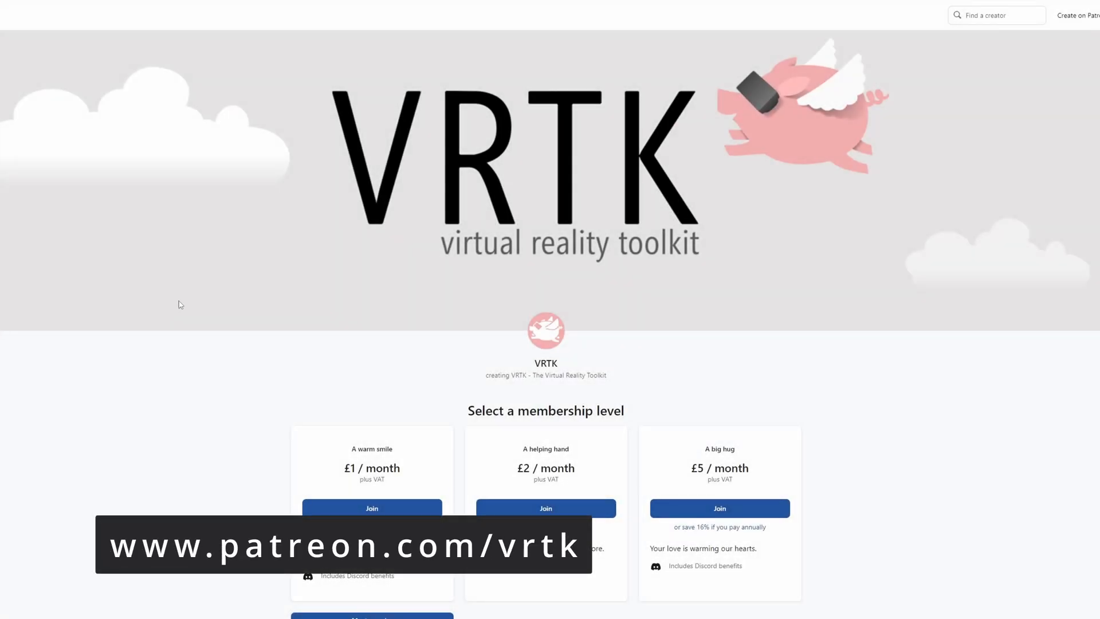
pyautogui.scroll(-3)
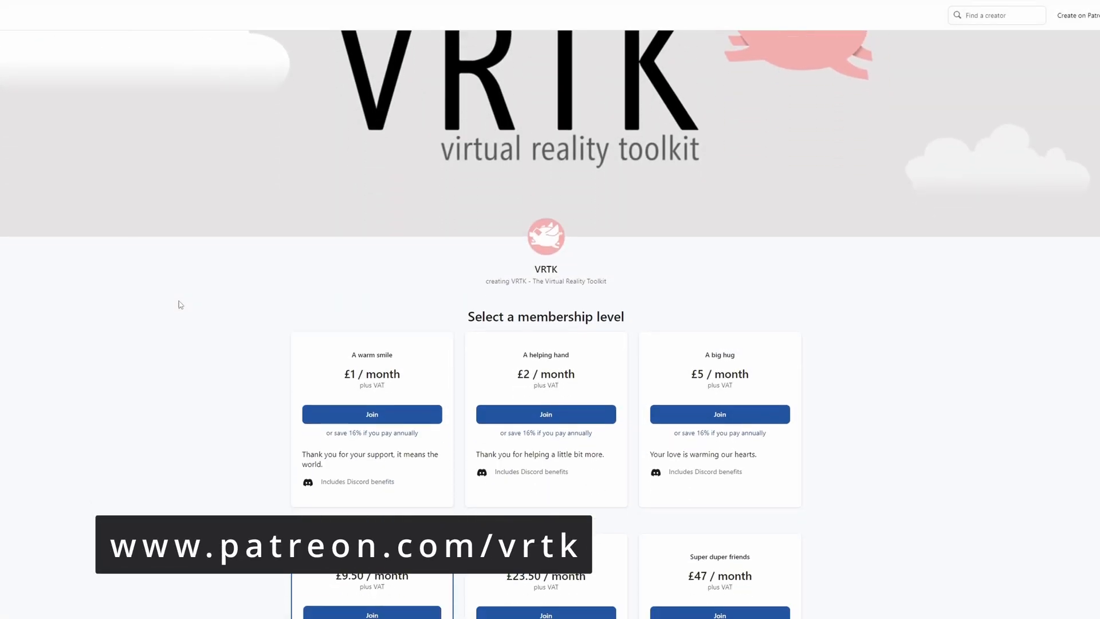
pyautogui.scroll(-3)
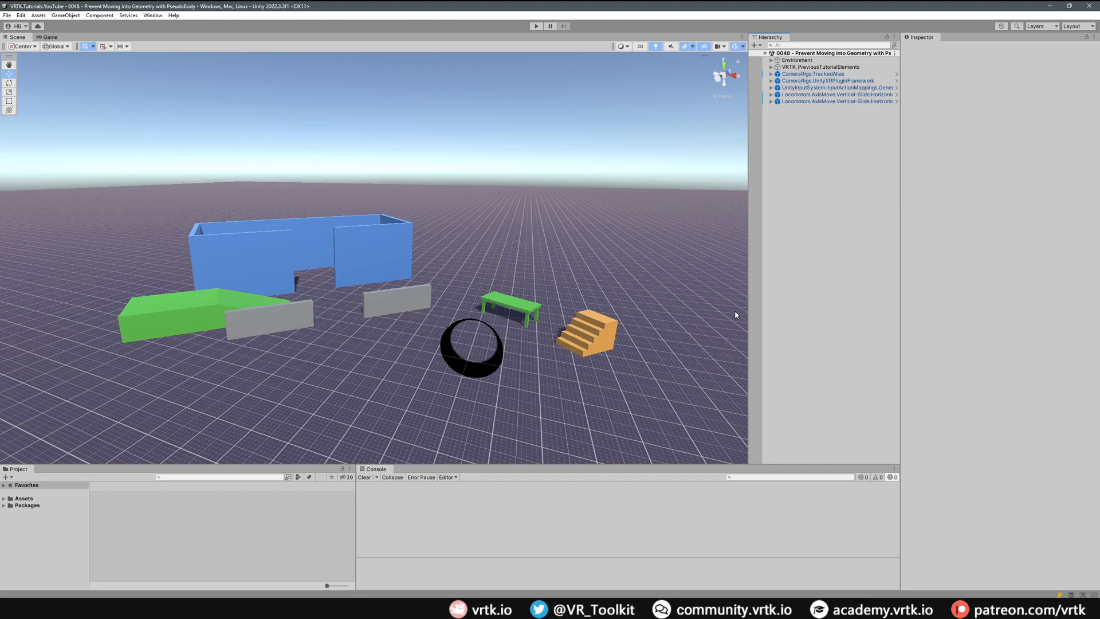
pyautogui.click(152, 15)
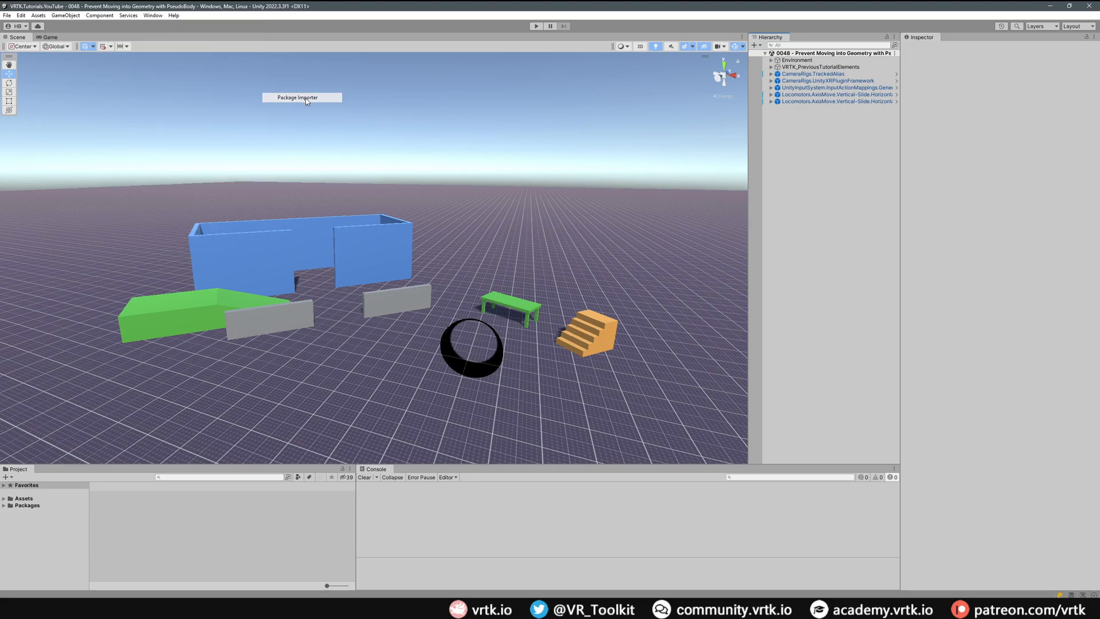
pyautogui.click(298, 97)
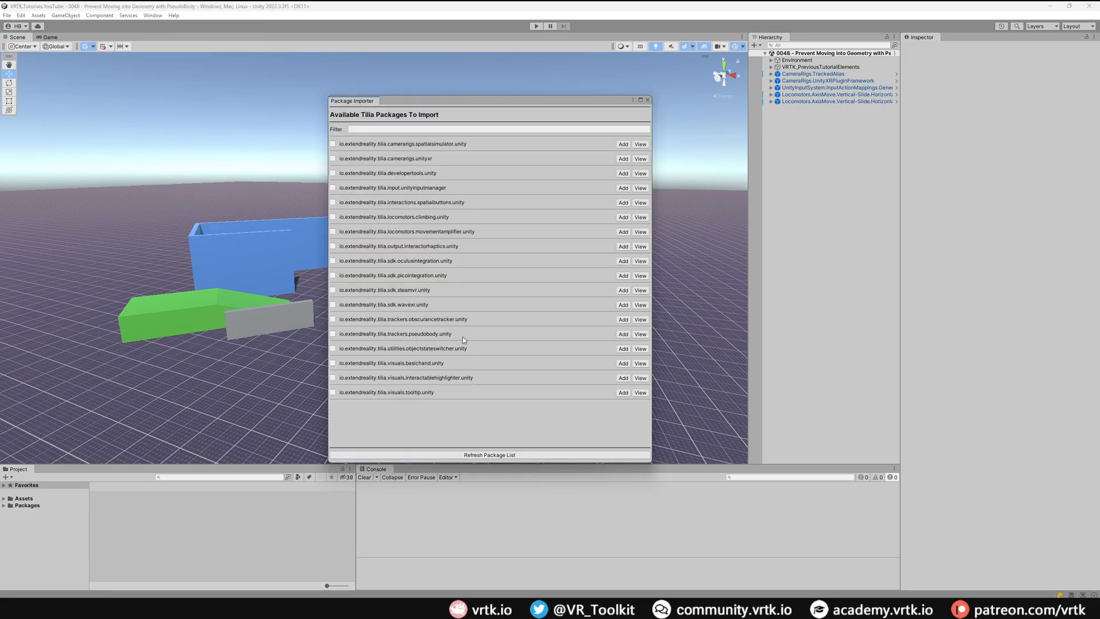
pyautogui.click(622, 333)
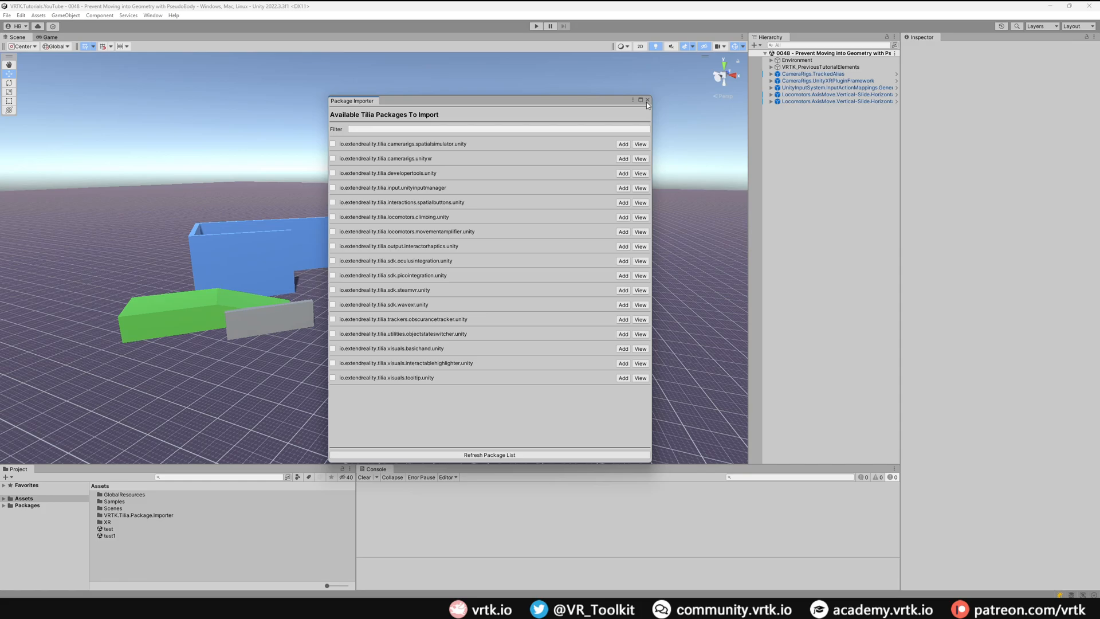
pyautogui.click(646, 101)
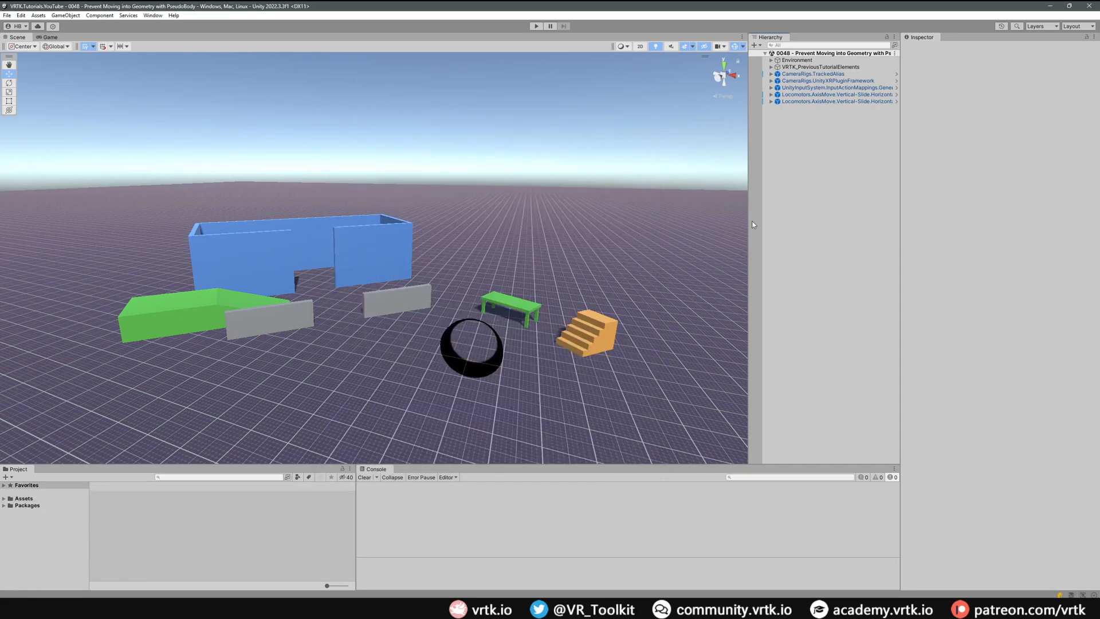
pyautogui.moveTo(808, 169)
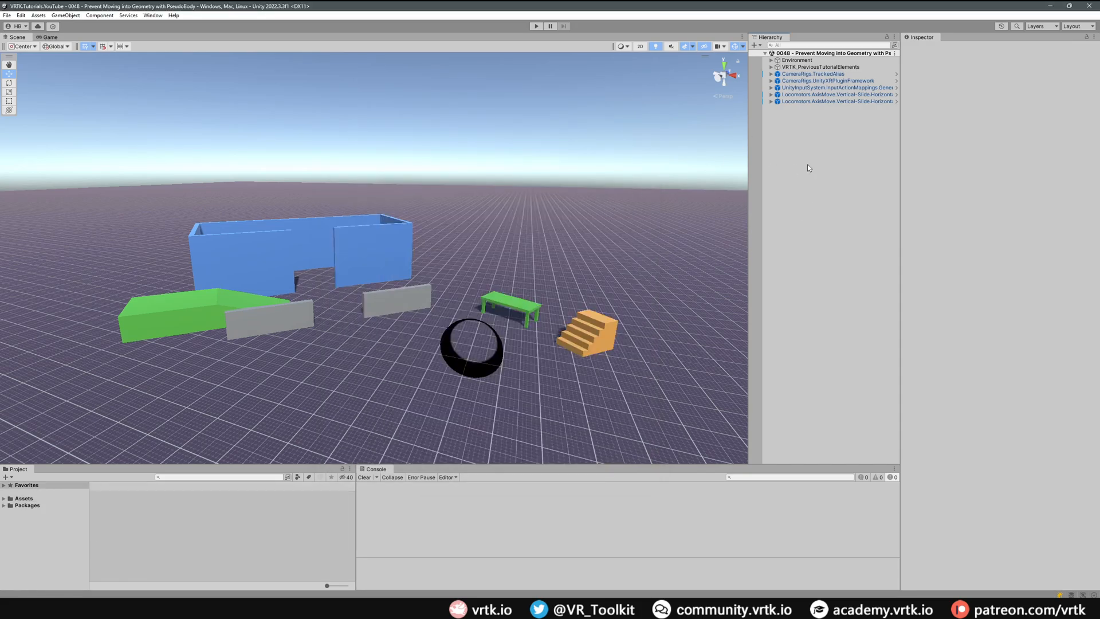
# Step: Add a Tilia Trackers.PseudoBody prefab from the Hierarchy context menu
pyautogui.rightClick(807, 167)
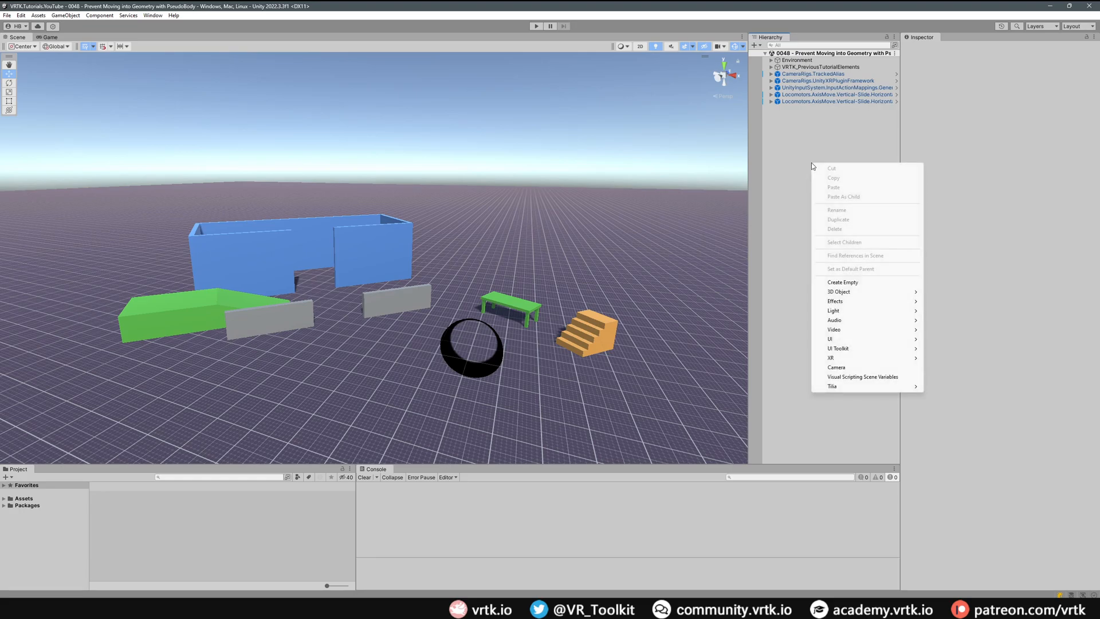
pyautogui.moveTo(832, 386)
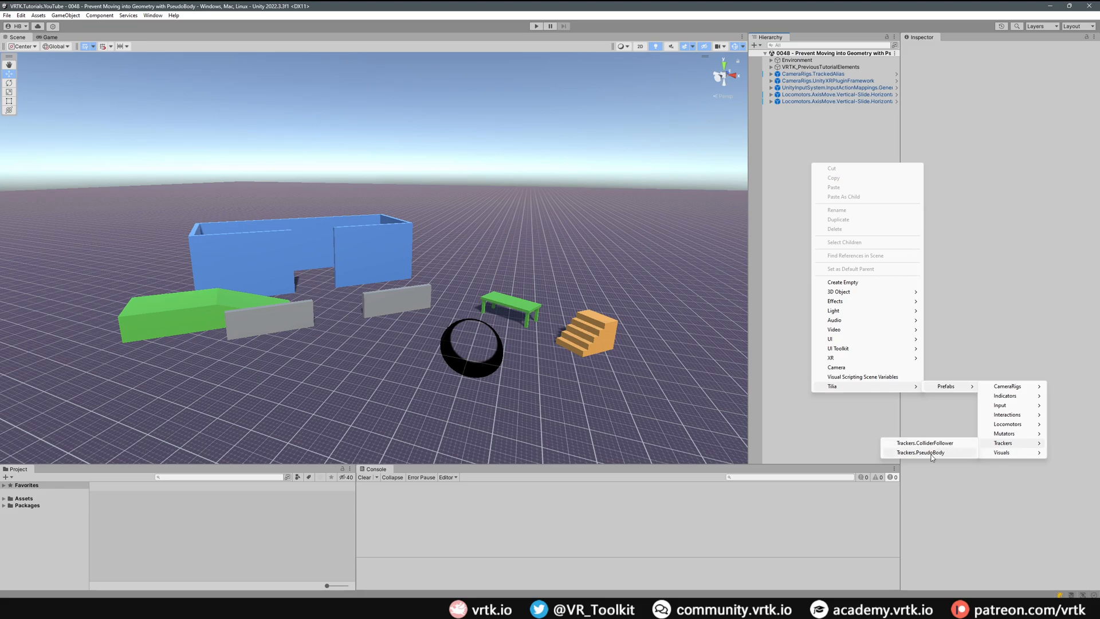
pyautogui.click(919, 451)
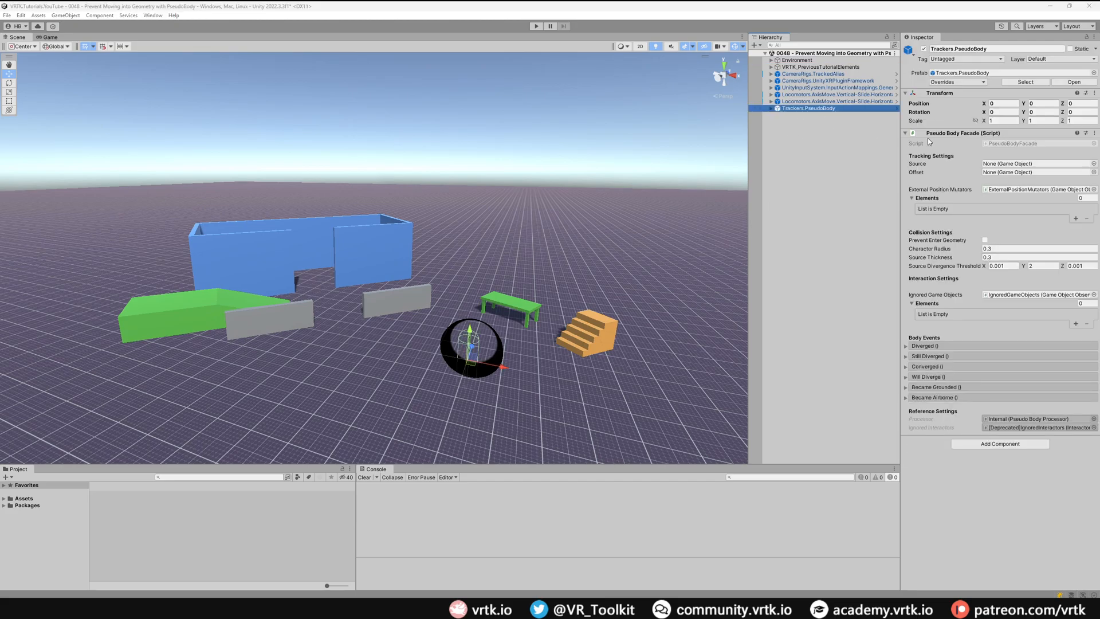
pyautogui.moveTo(931, 156)
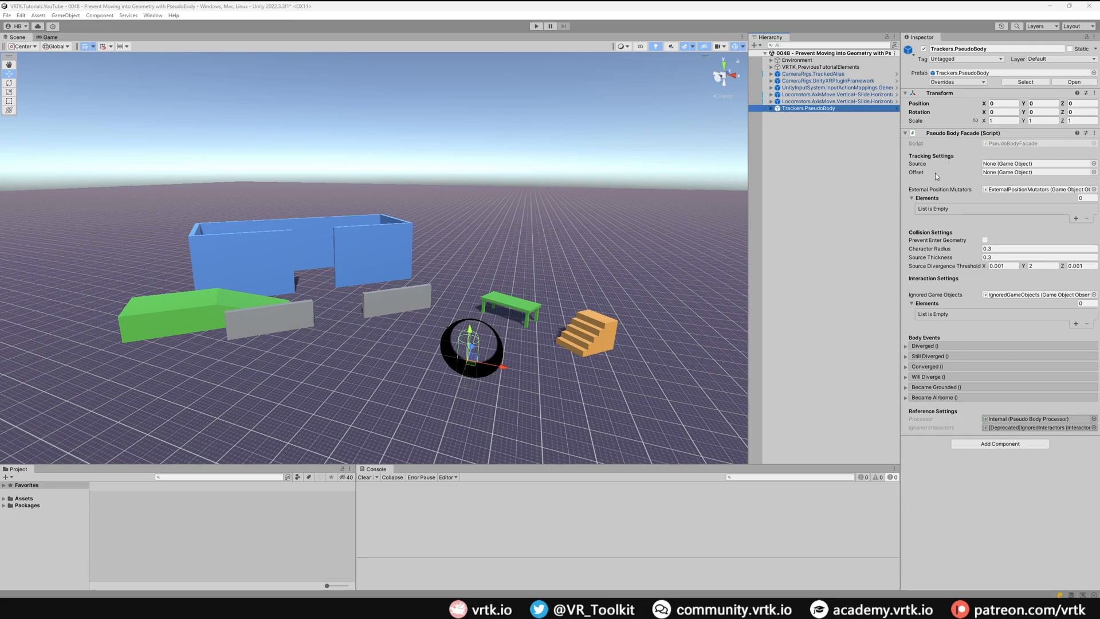
pyautogui.moveTo(803, 173)
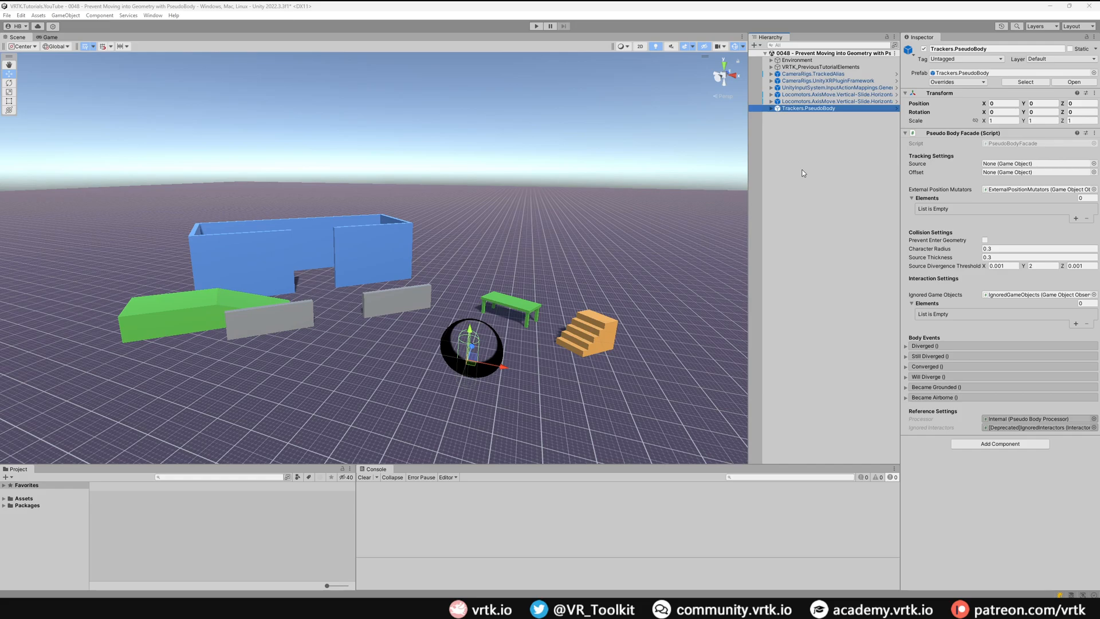
# Step: Assign HeadsetAlias as the Pseudo Body Facade's Source and PlayAreaAlias as its Offset
pyautogui.click(771, 73)
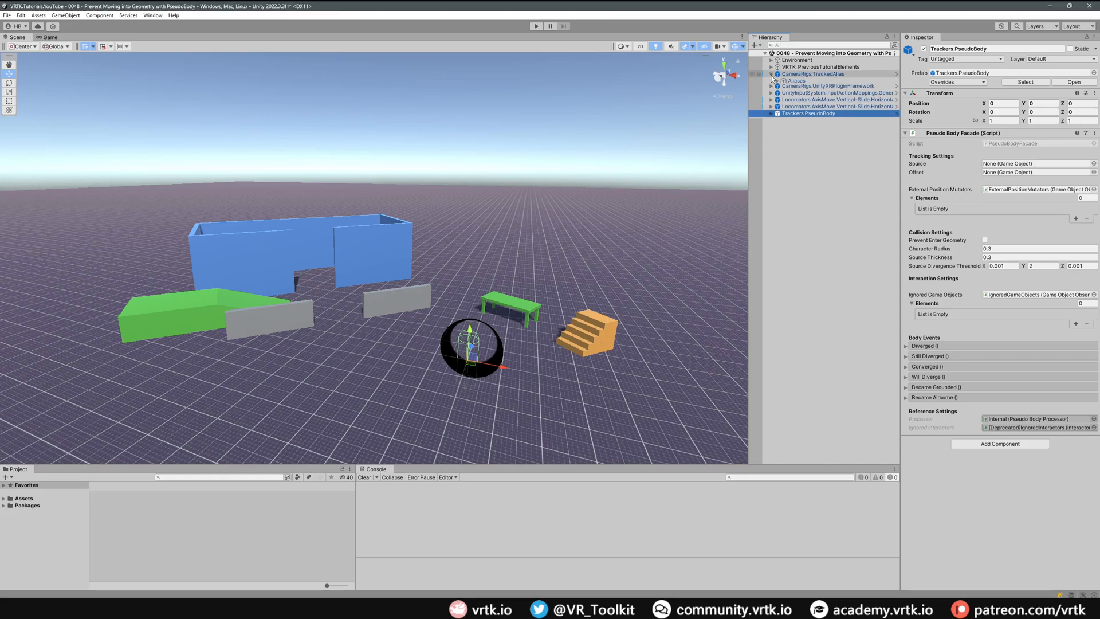
pyautogui.click(776, 80)
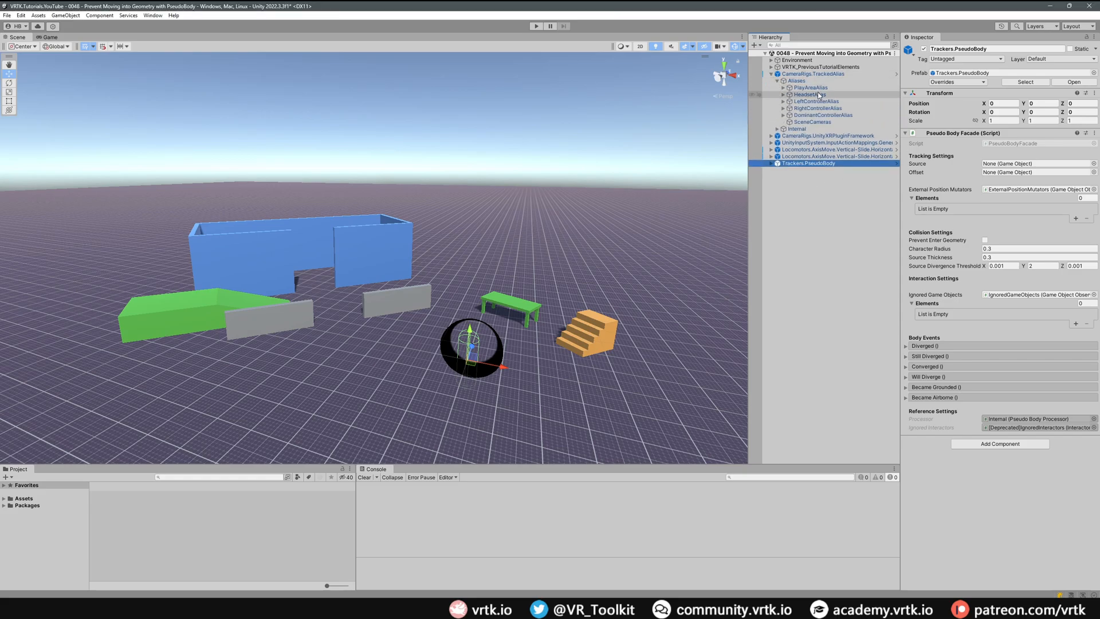
pyautogui.click(1035, 164)
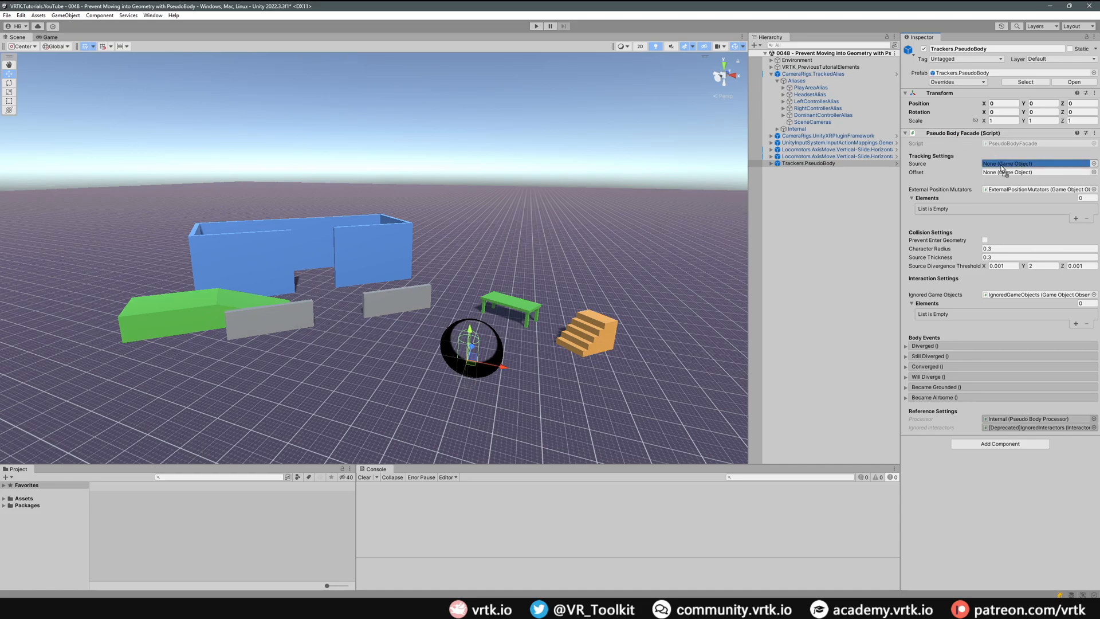
pyautogui.click(1035, 164)
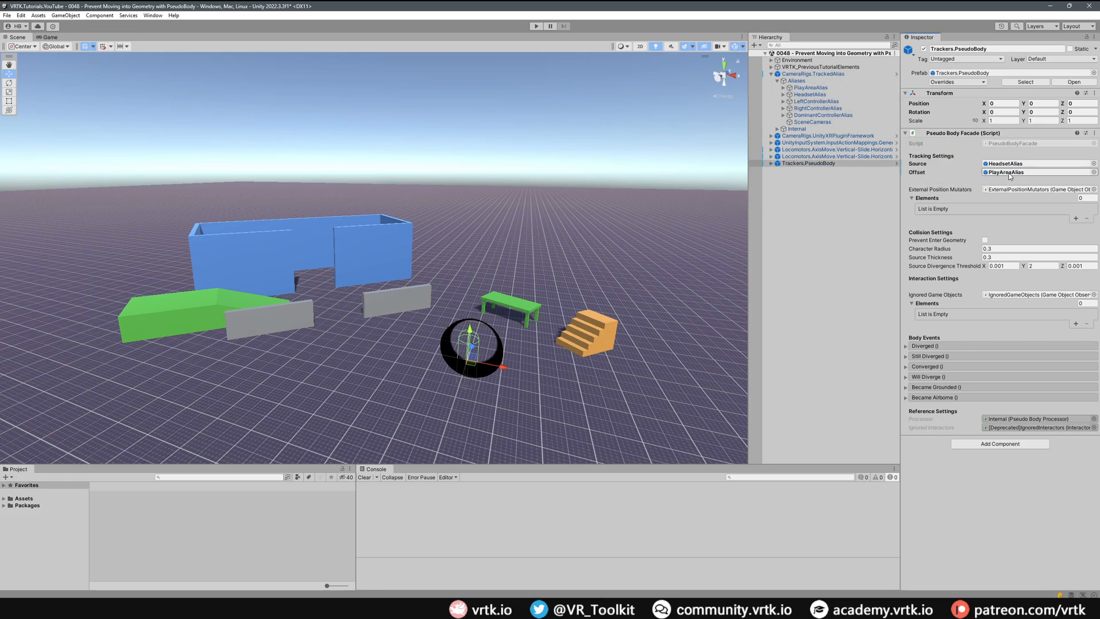
pyautogui.moveTo(943, 330)
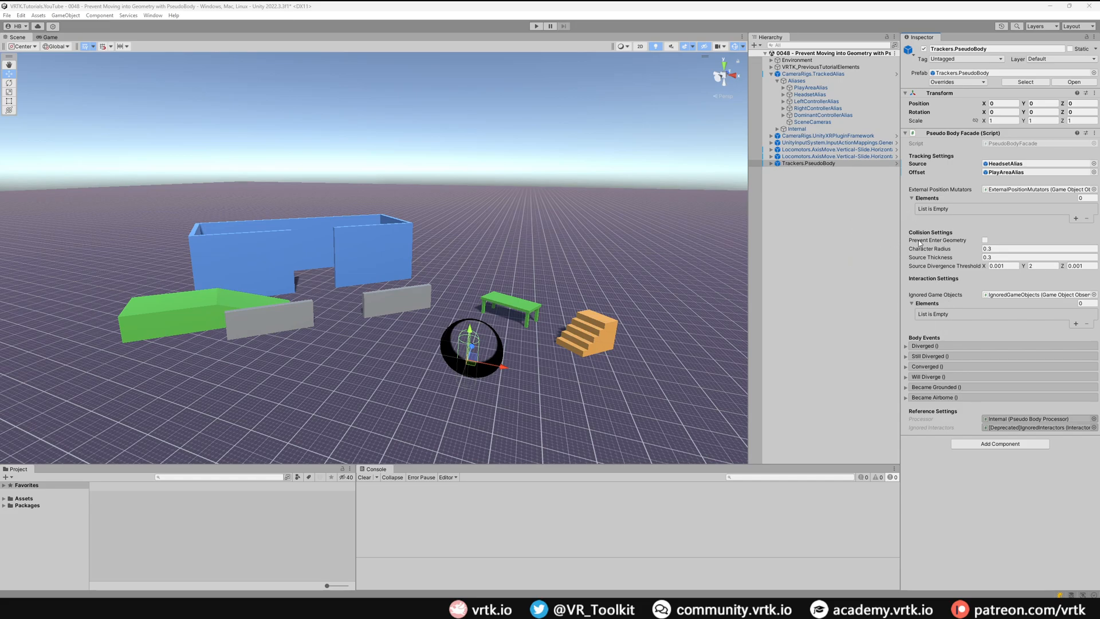
pyautogui.moveTo(928, 221)
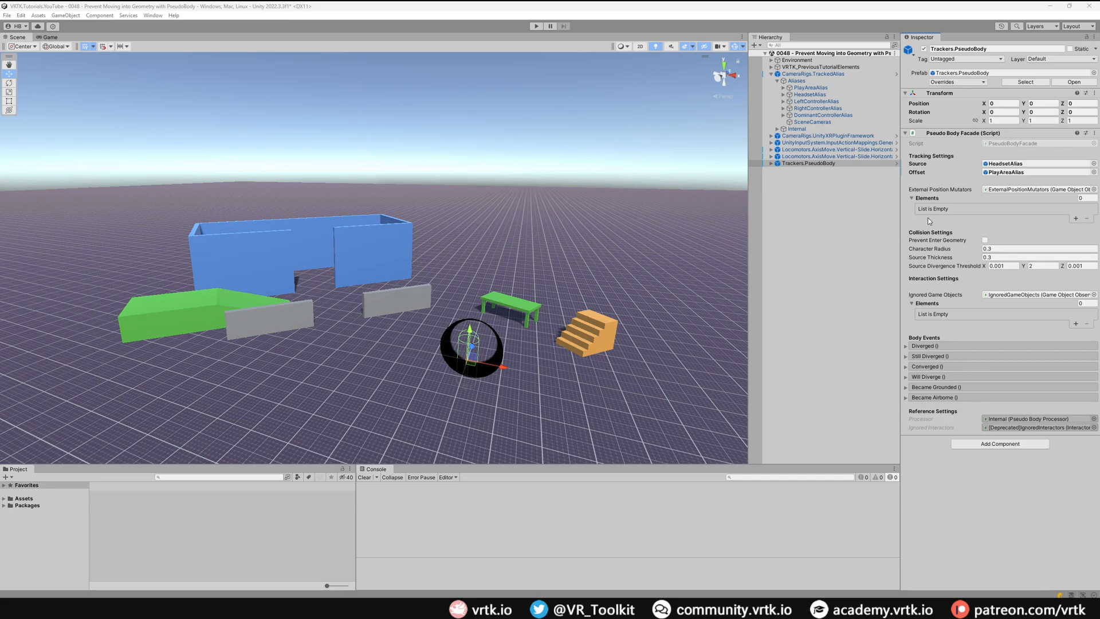
pyautogui.moveTo(793, 183)
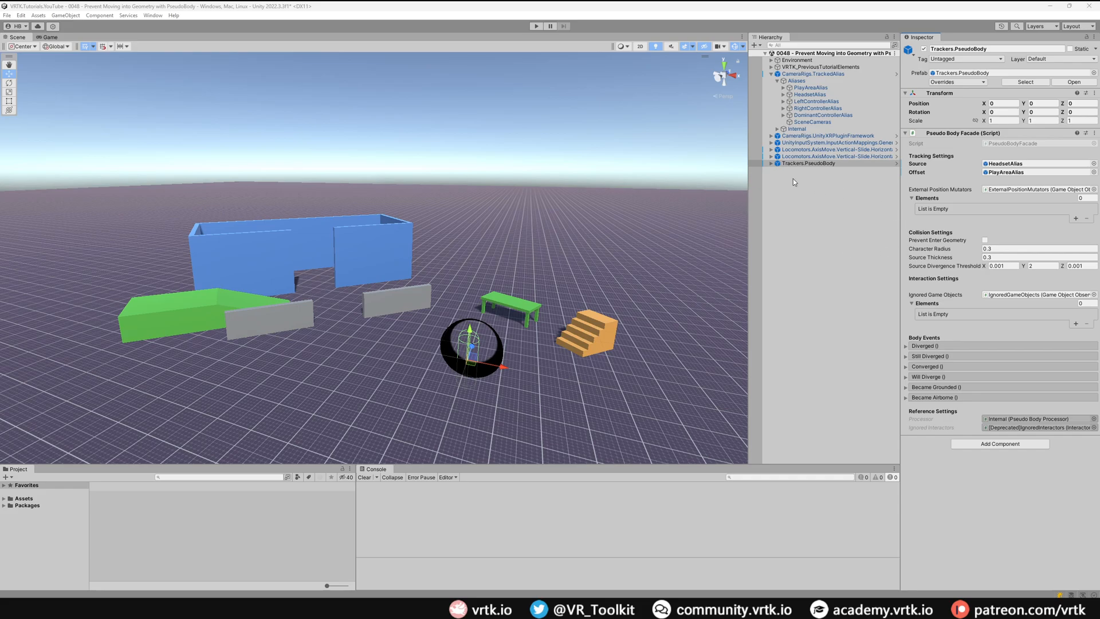
pyautogui.click(771, 163)
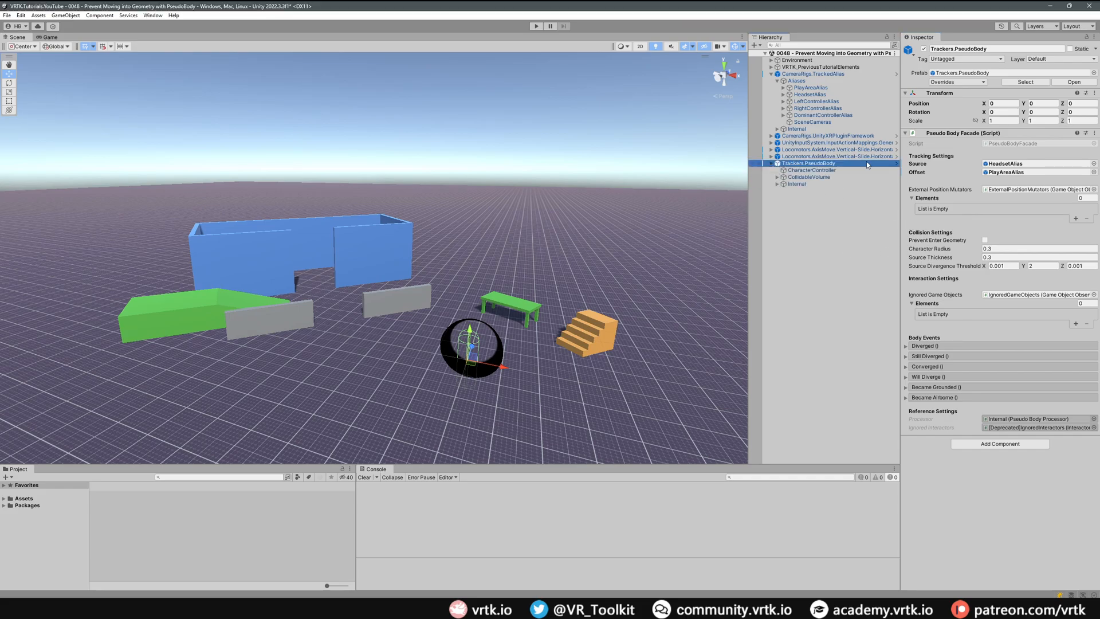
pyautogui.click(811, 169)
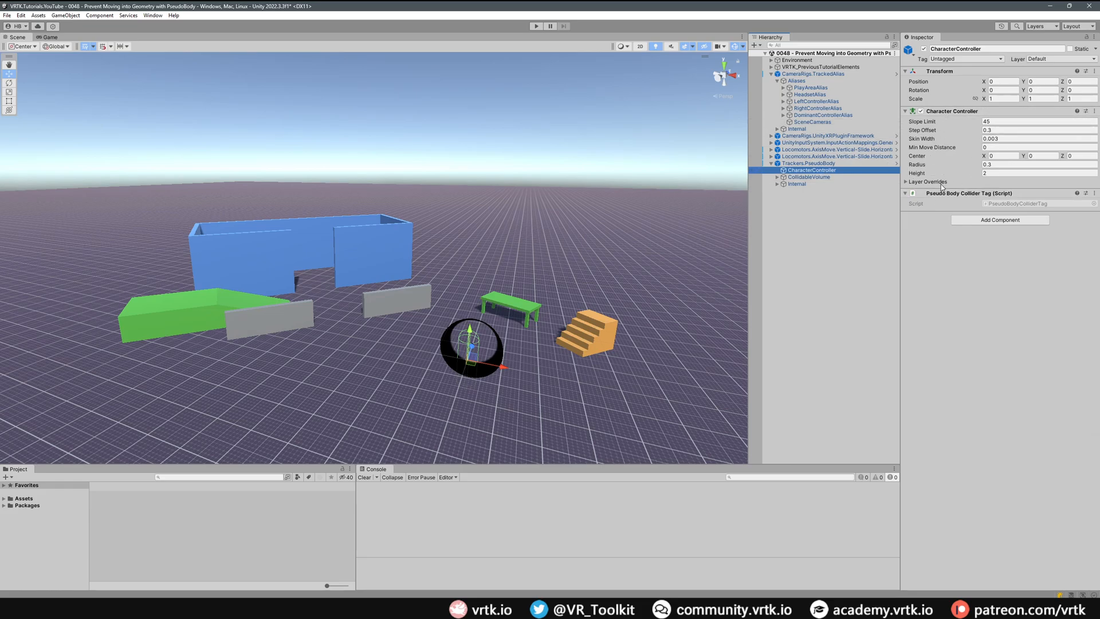
pyautogui.click(809, 177)
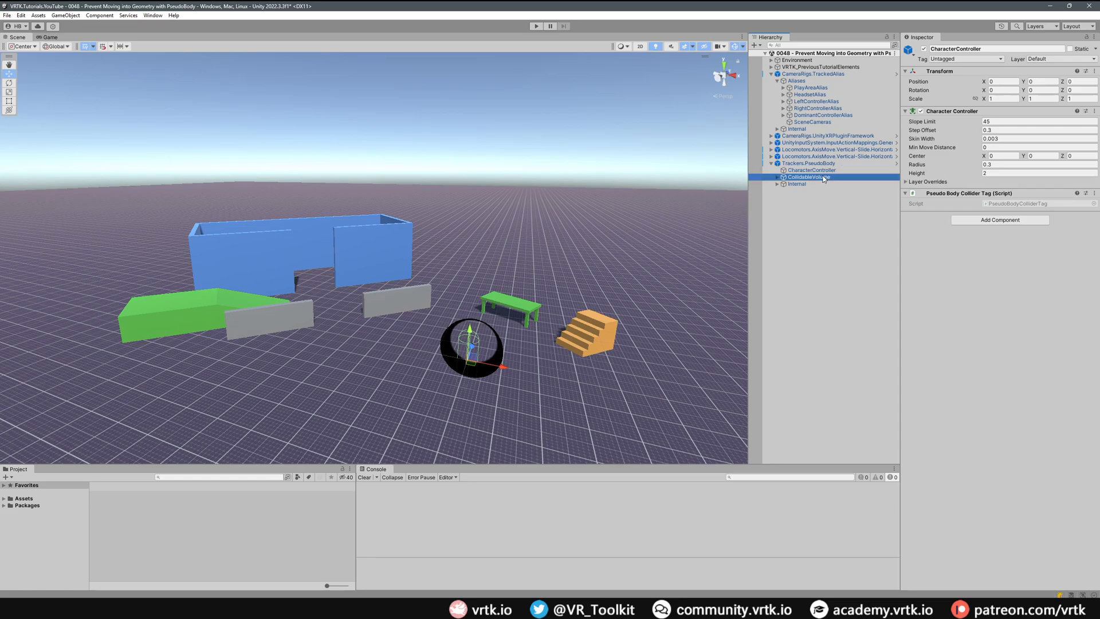
pyautogui.click(808, 176)
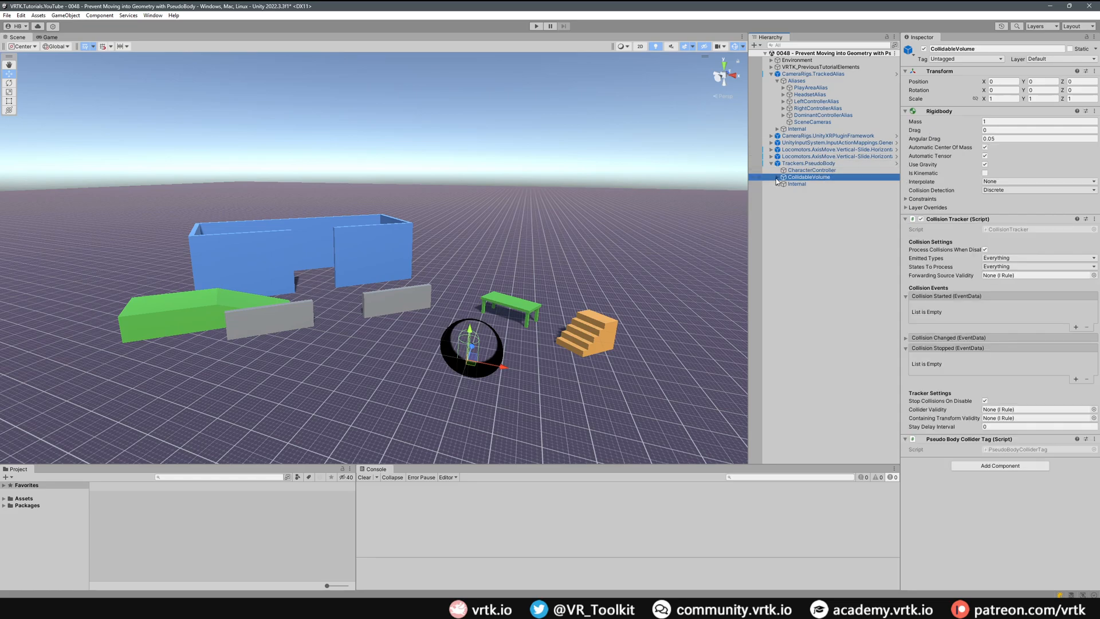
pyautogui.click(803, 183)
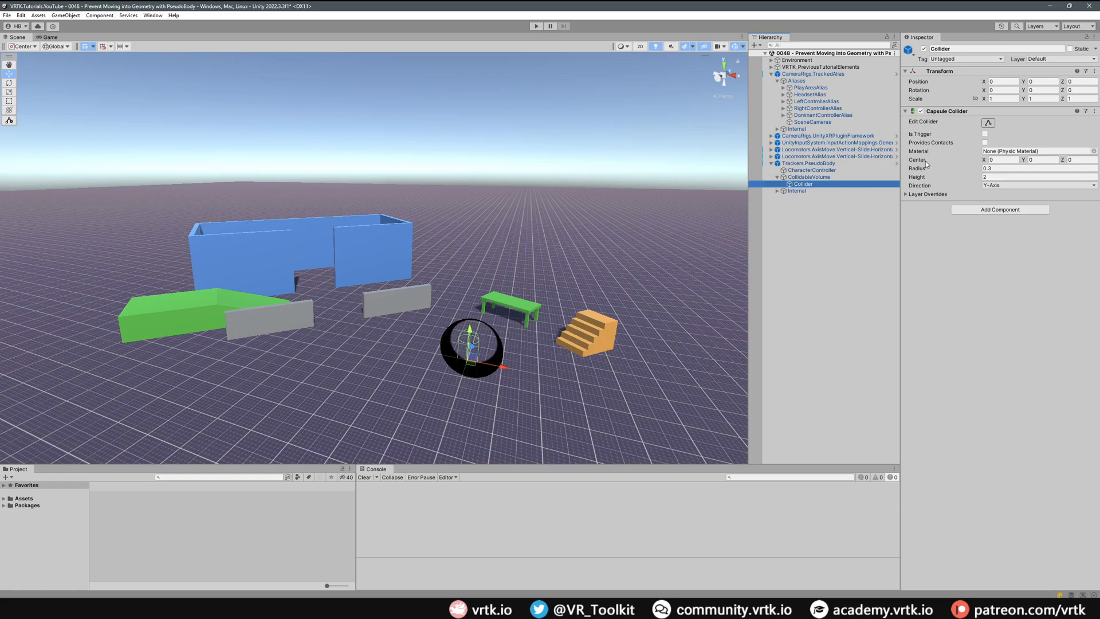
pyautogui.click(776, 176)
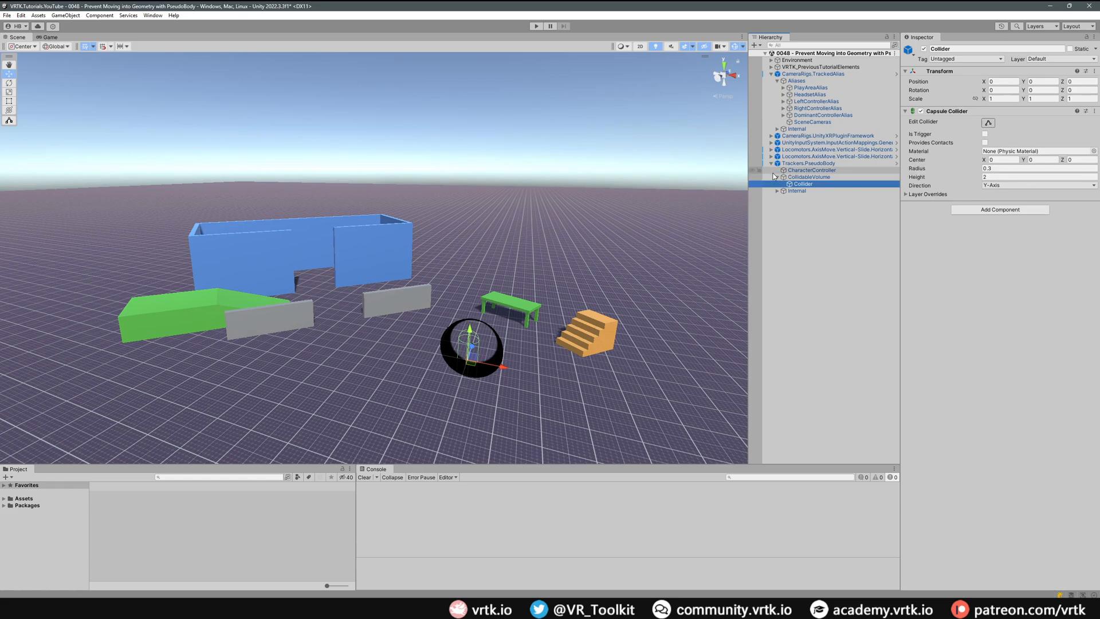
pyautogui.click(809, 163)
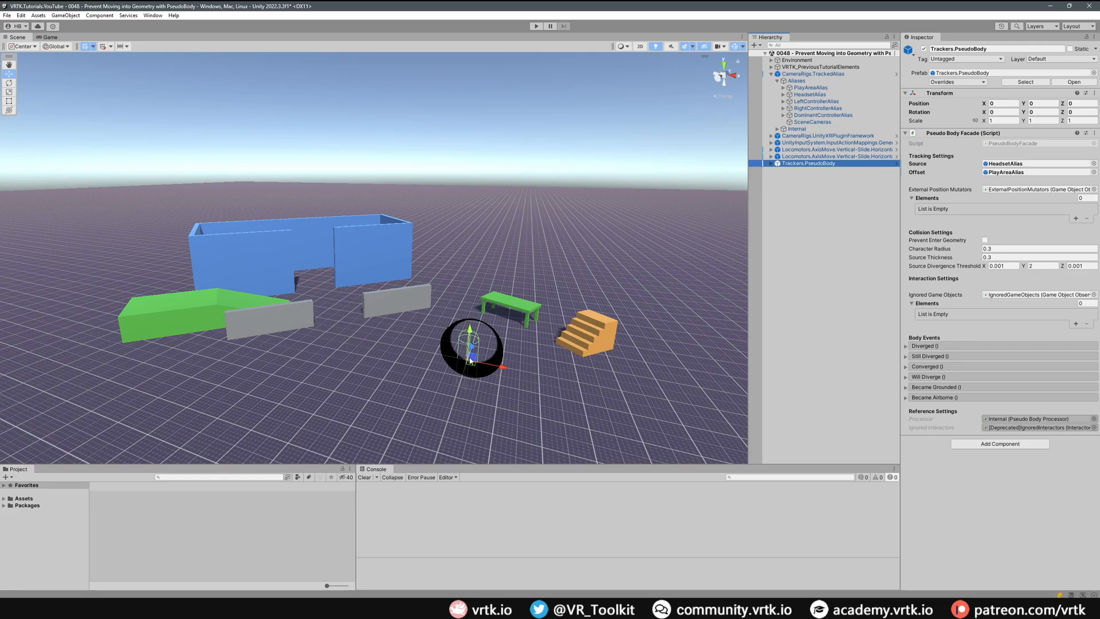
pyautogui.moveTo(376, 357)
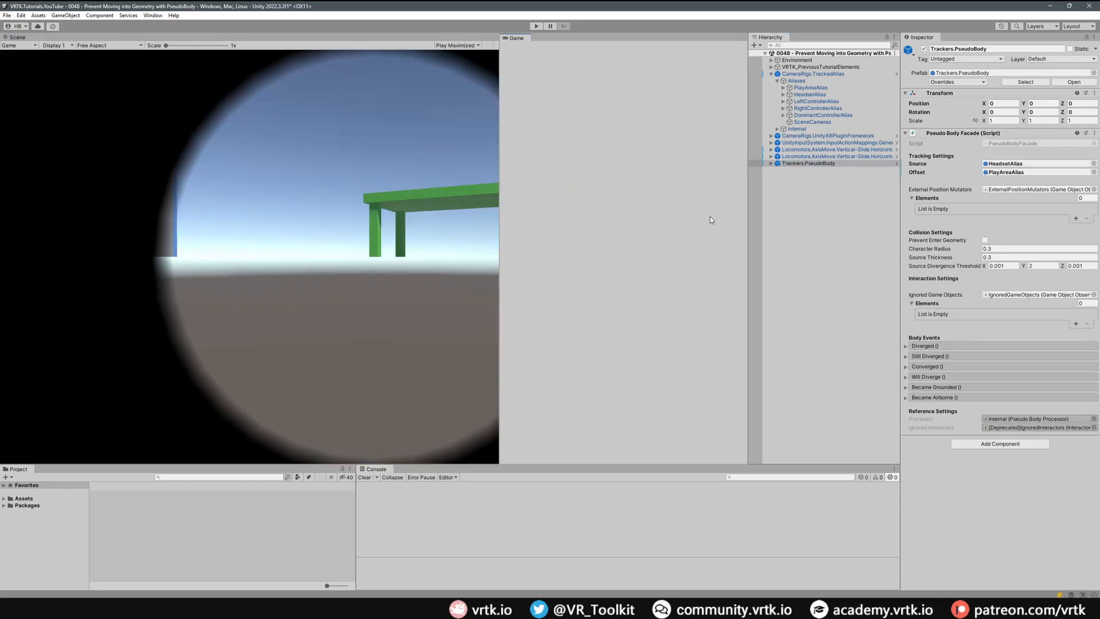
# Step: Play-test the scene, walking the player into the blue wall, then stop Play mode
pyautogui.click(17, 37)
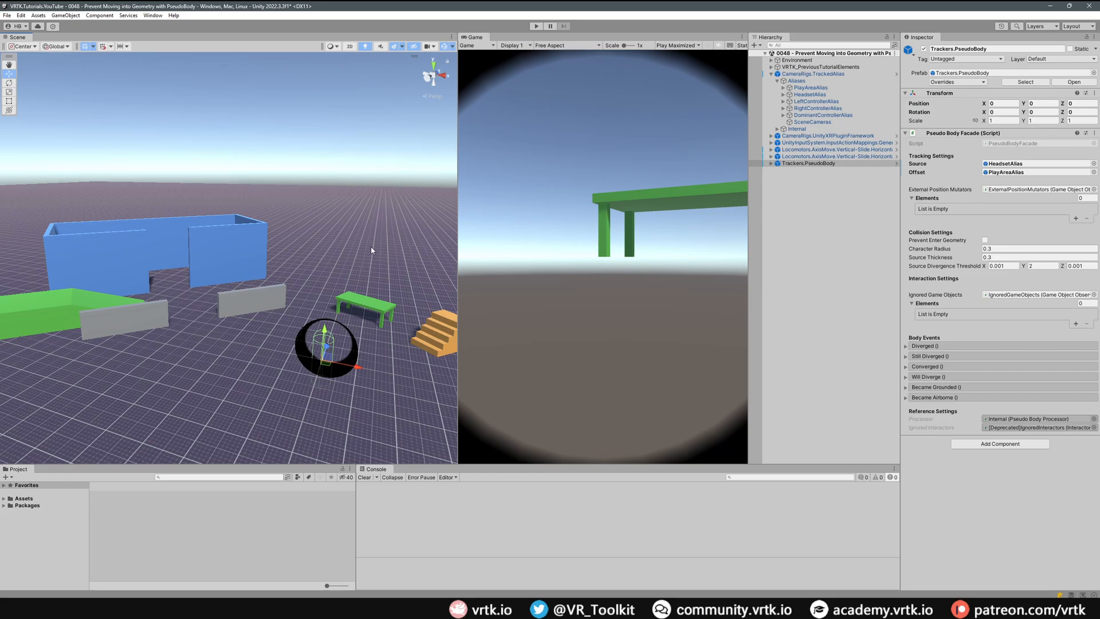
pyautogui.moveTo(339, 247)
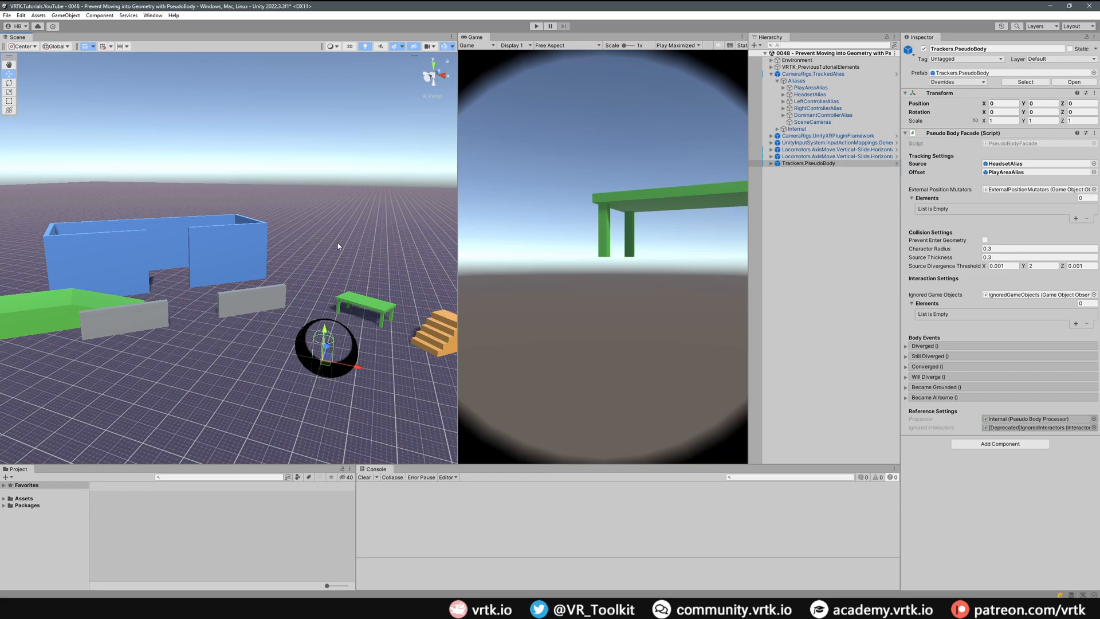
pyautogui.click(536, 27)
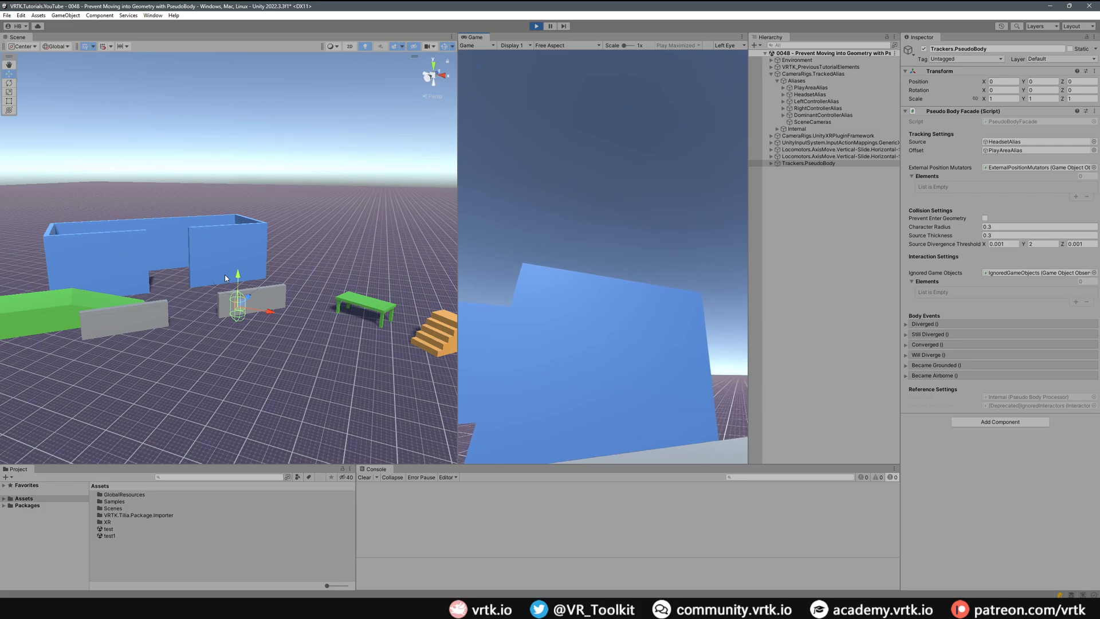
pyautogui.click(536, 26)
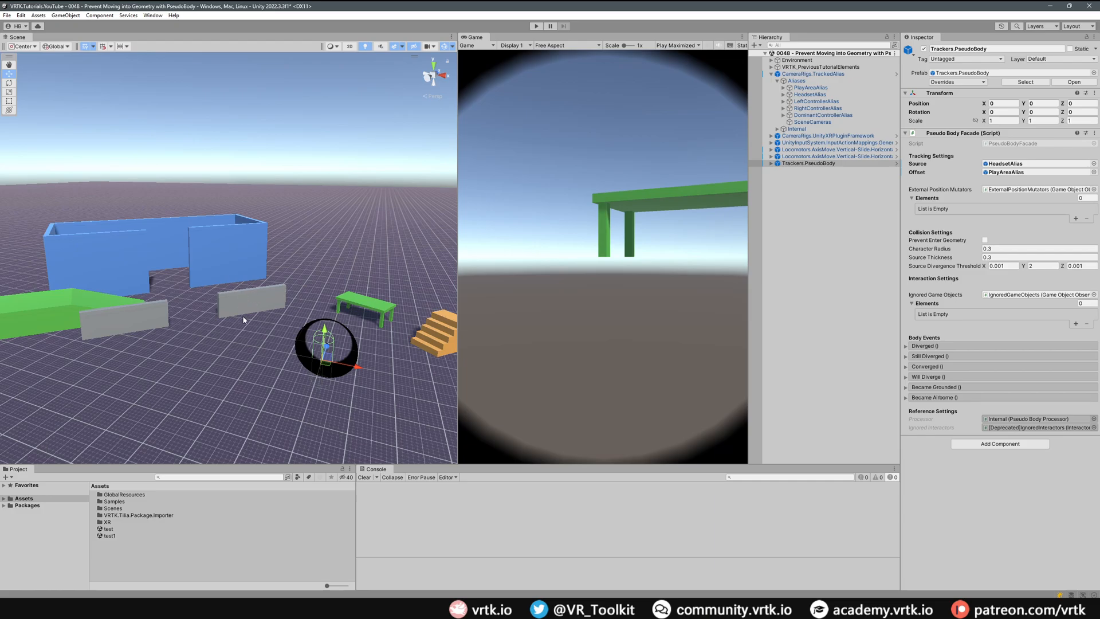
pyautogui.moveTo(250, 305)
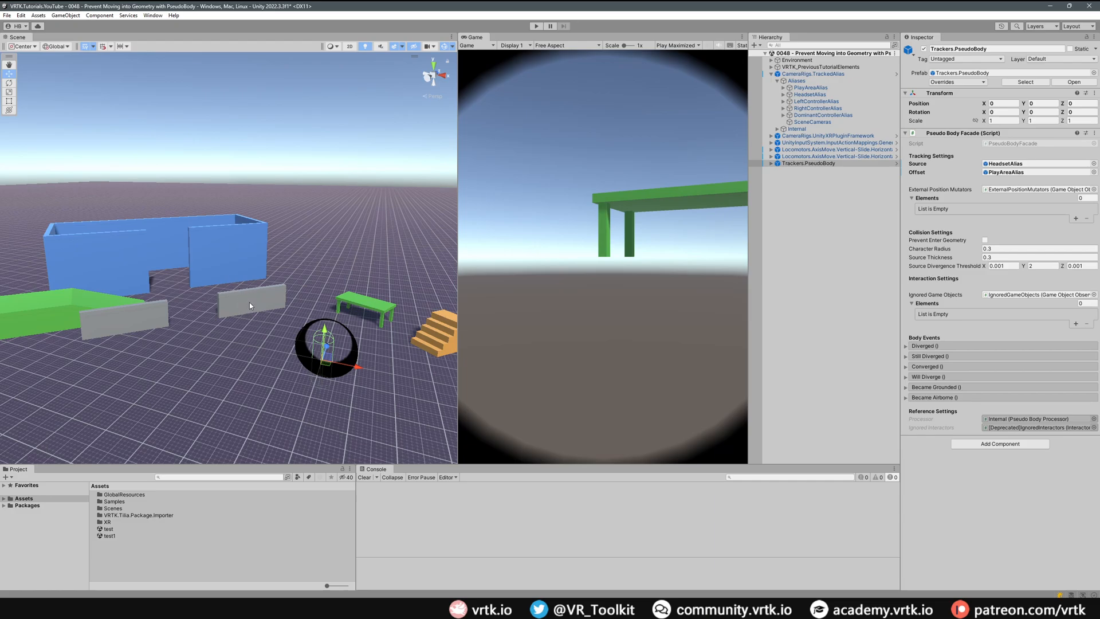
pyautogui.moveTo(226, 272)
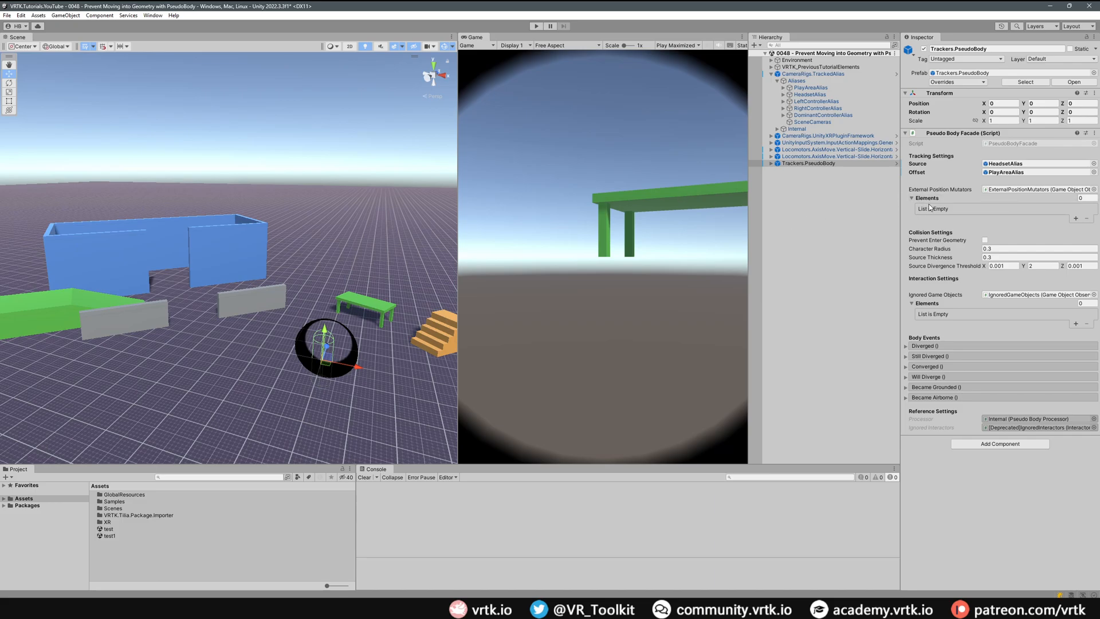
pyautogui.click(1076, 218)
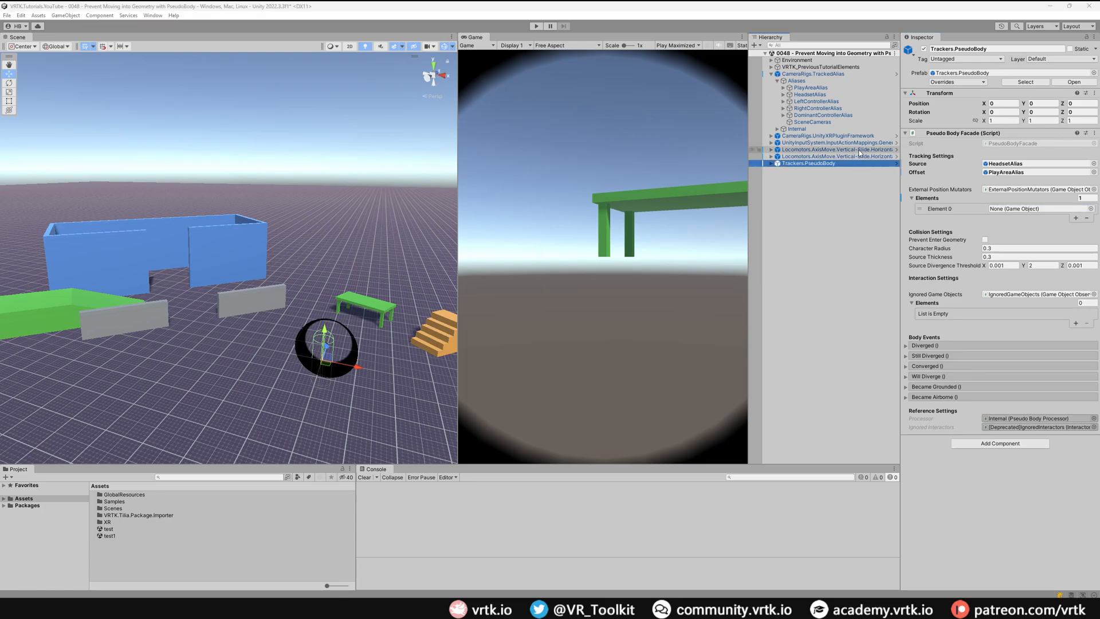
# Step: Inspect the slide and snap-rotate locomotors, then return to the PseudoBody to assign the vertical-slide AxisMove mutator
pyautogui.click(832, 149)
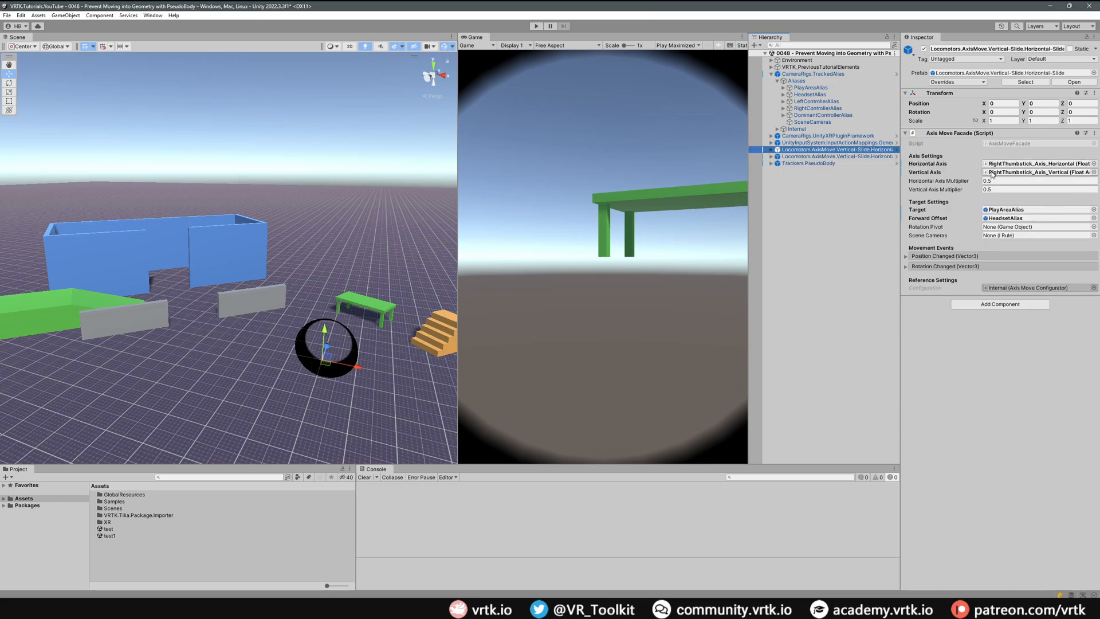
pyautogui.click(835, 156)
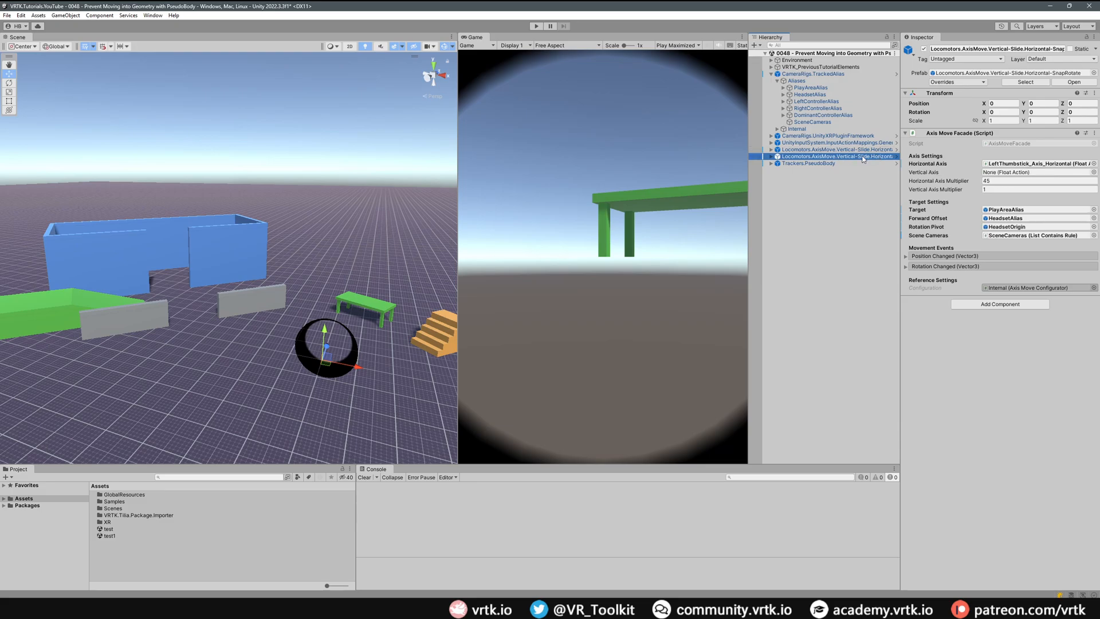
pyautogui.moveTo(880, 160)
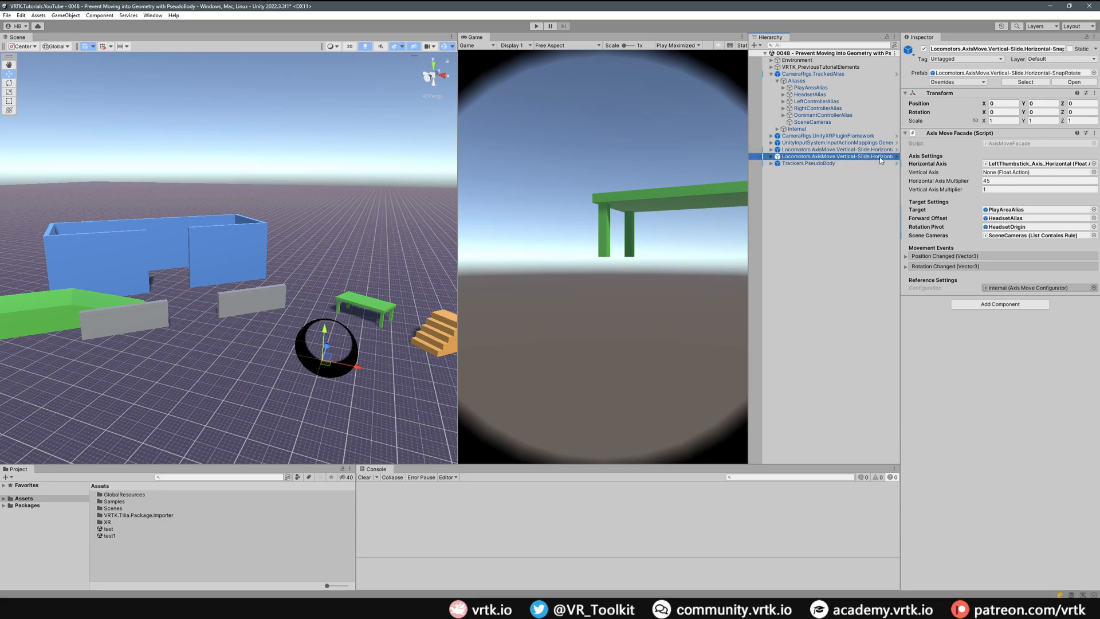
pyautogui.click(808, 163)
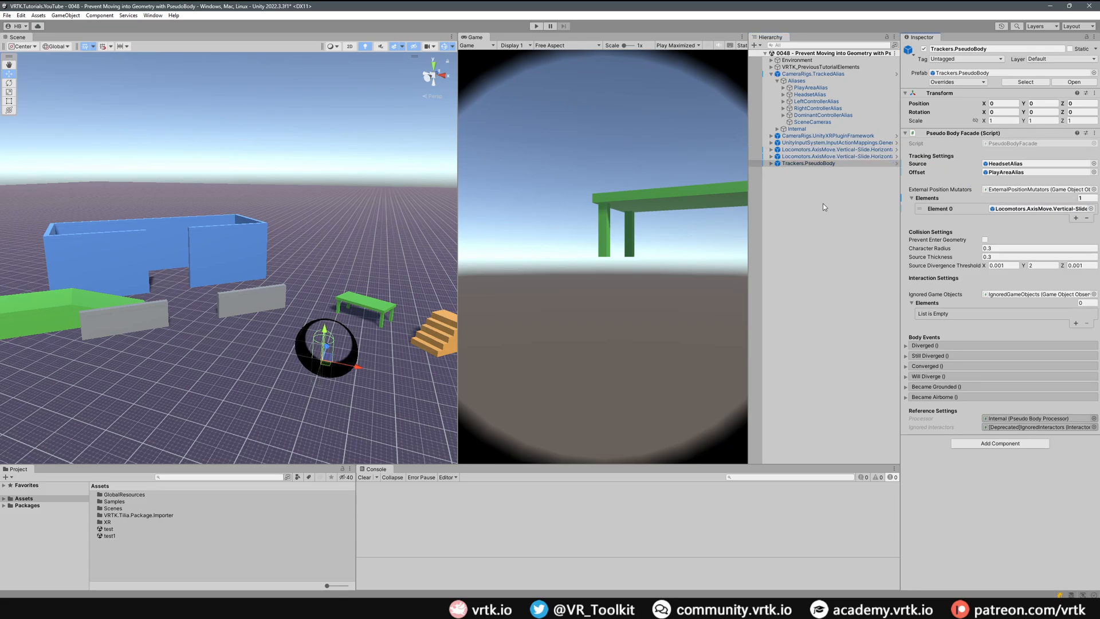
pyautogui.moveTo(343, 350)
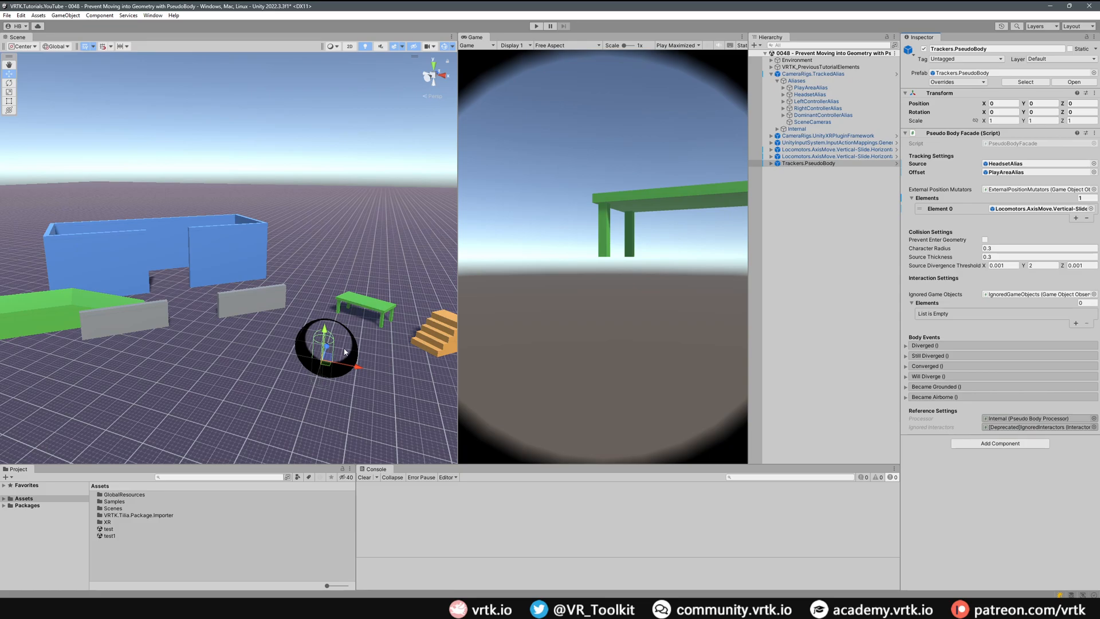
pyautogui.moveTo(317, 334)
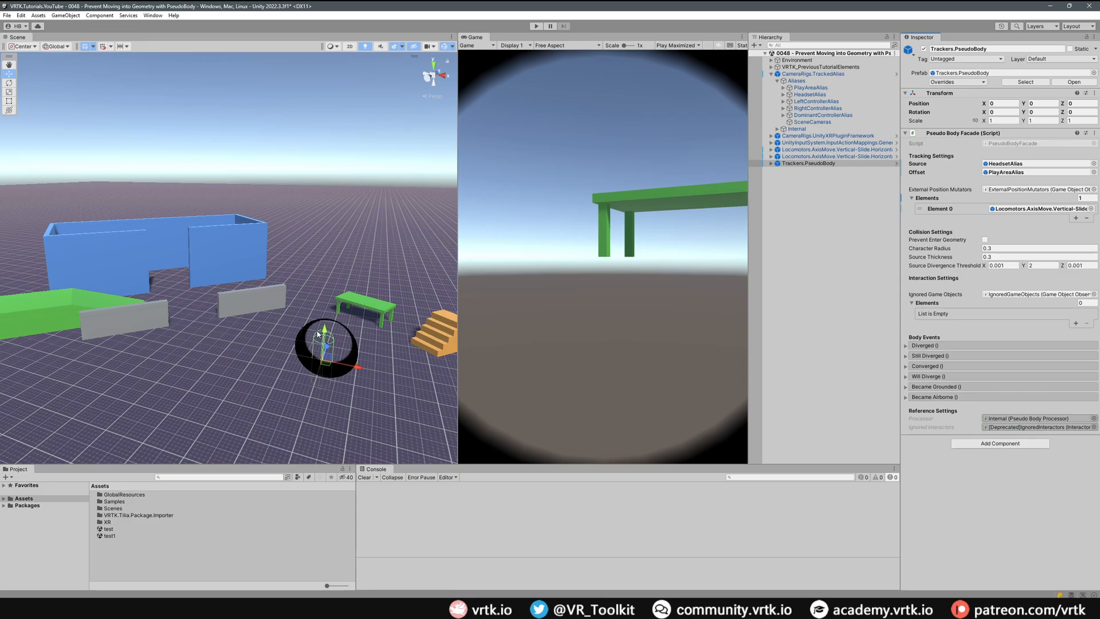
pyautogui.moveTo(373, 309)
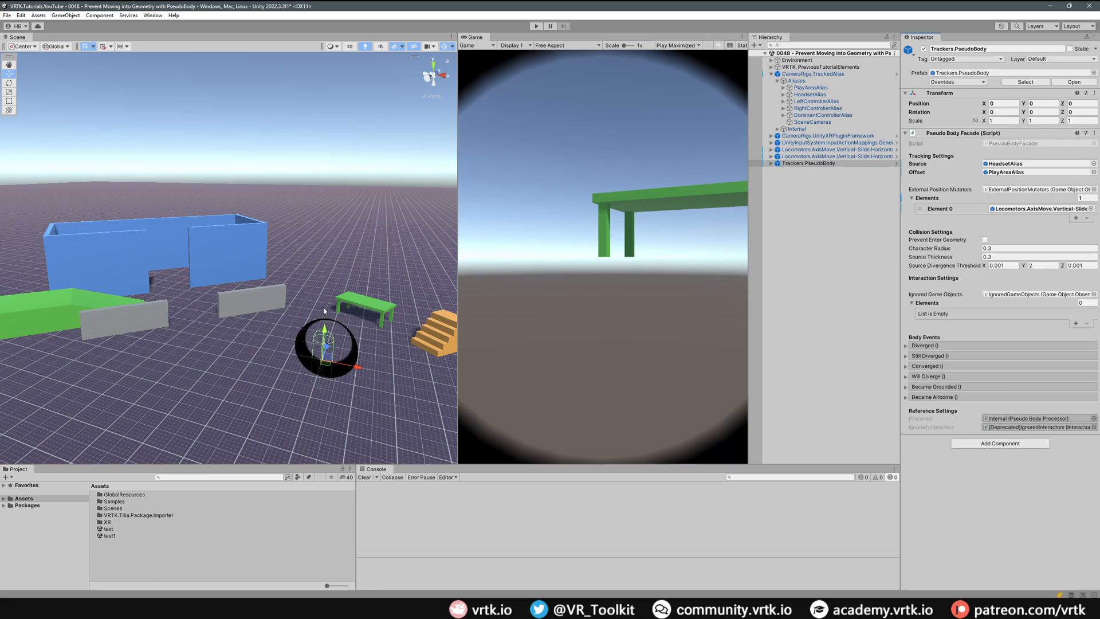
pyautogui.moveTo(311, 358)
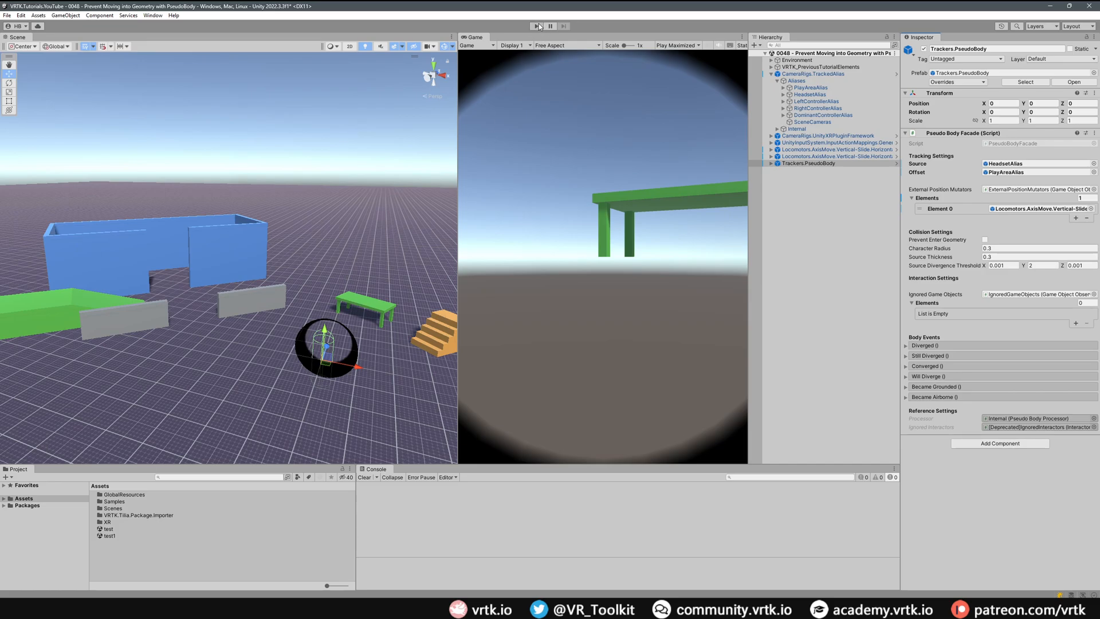
# Step: Play-test again, walking the player right up against the blue wall
pyautogui.click(538, 26)
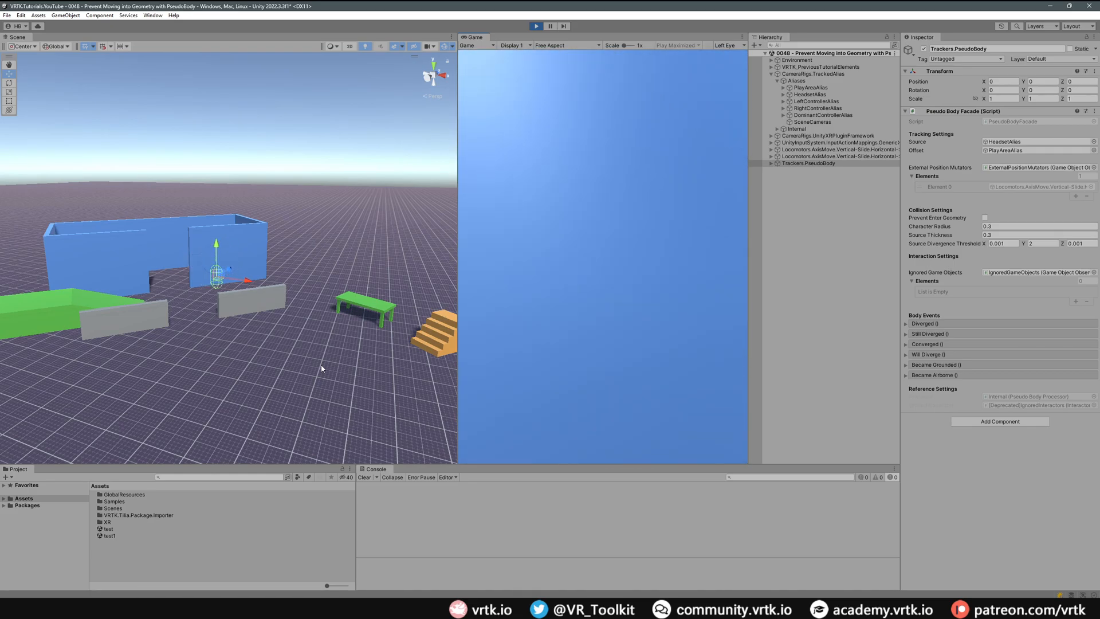
pyautogui.click(536, 26)
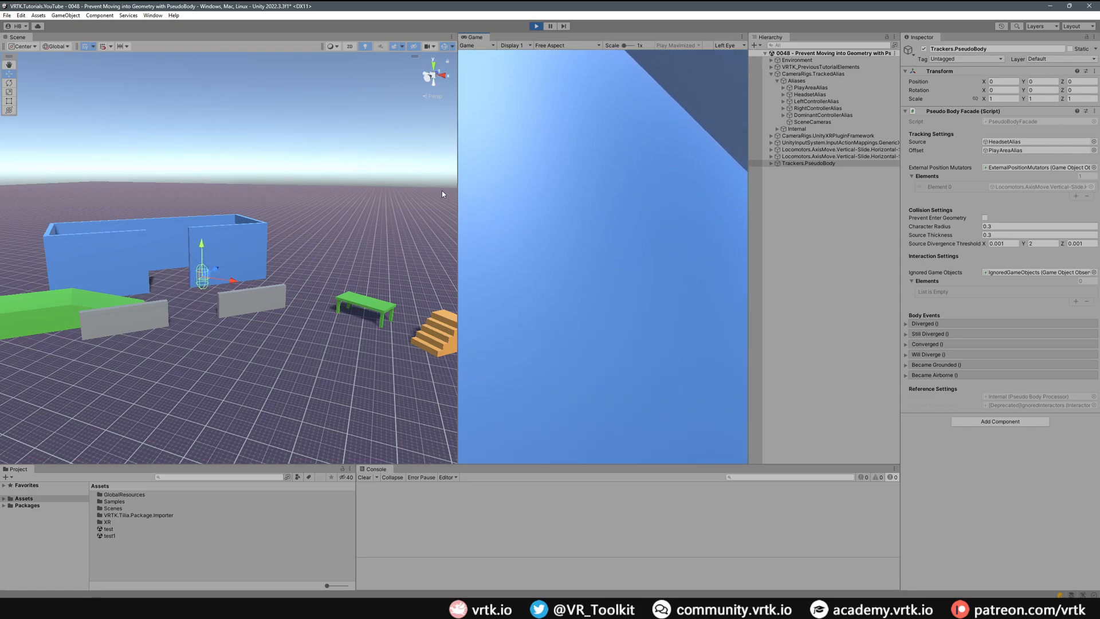
pyautogui.click(537, 27)
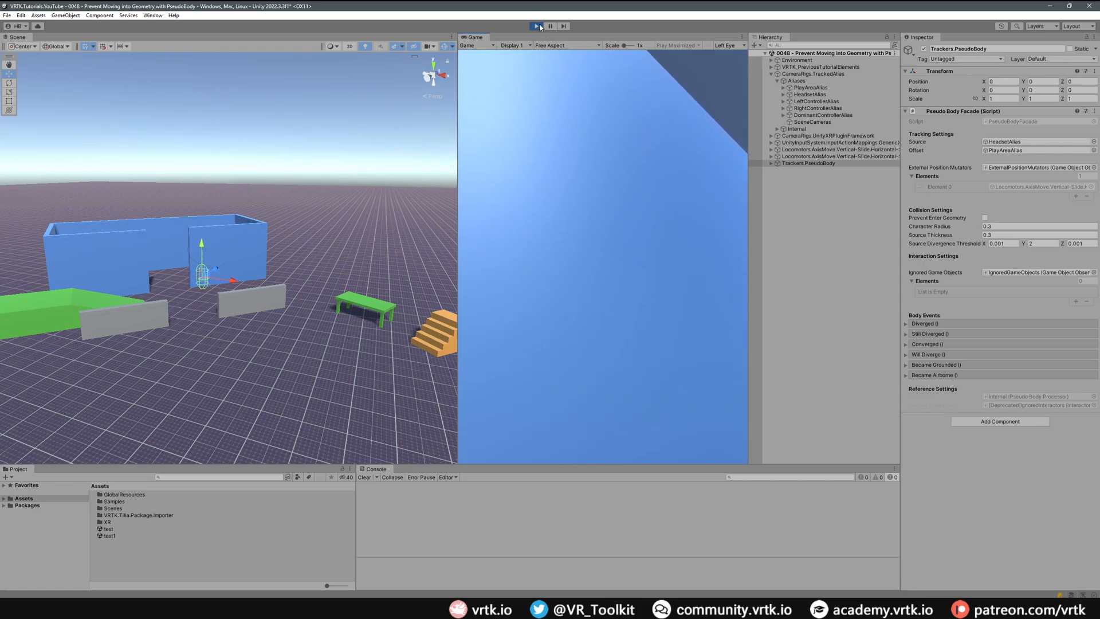
# Step: Stop Play mode and switch on Prevent Enter Geometry on the Pseudo Body Facade
pyautogui.click(536, 26)
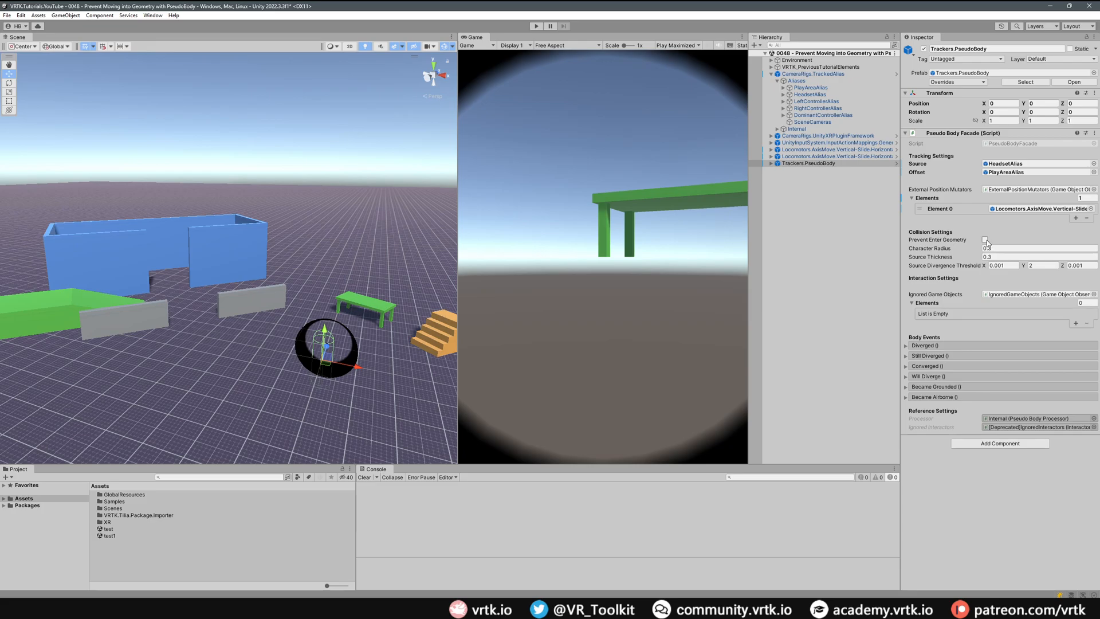
pyautogui.click(984, 240)
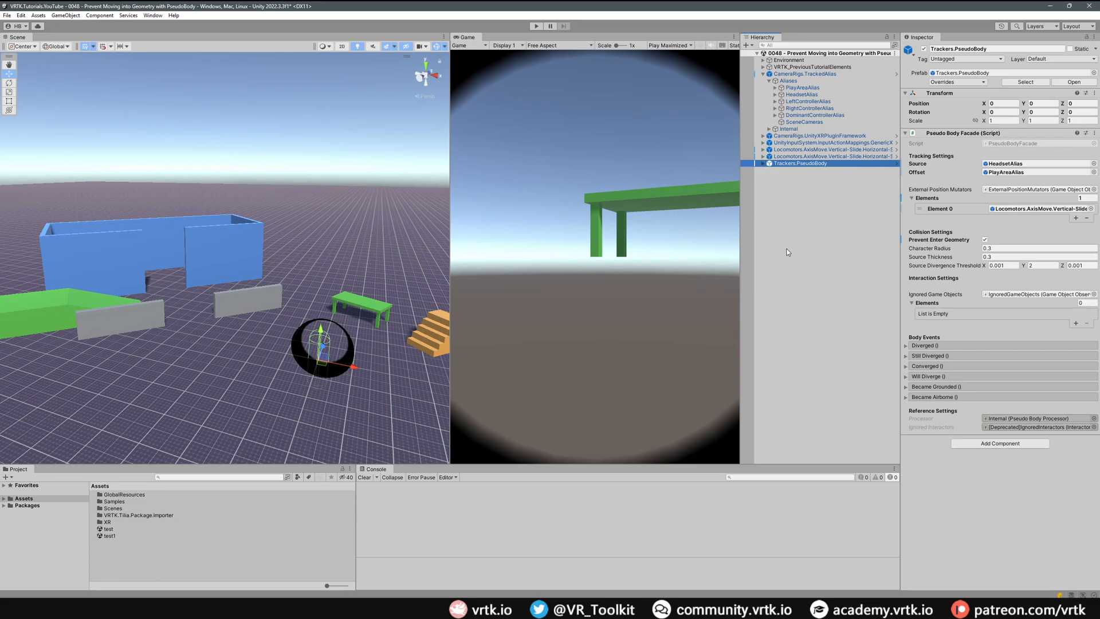
pyautogui.moveTo(760, 177)
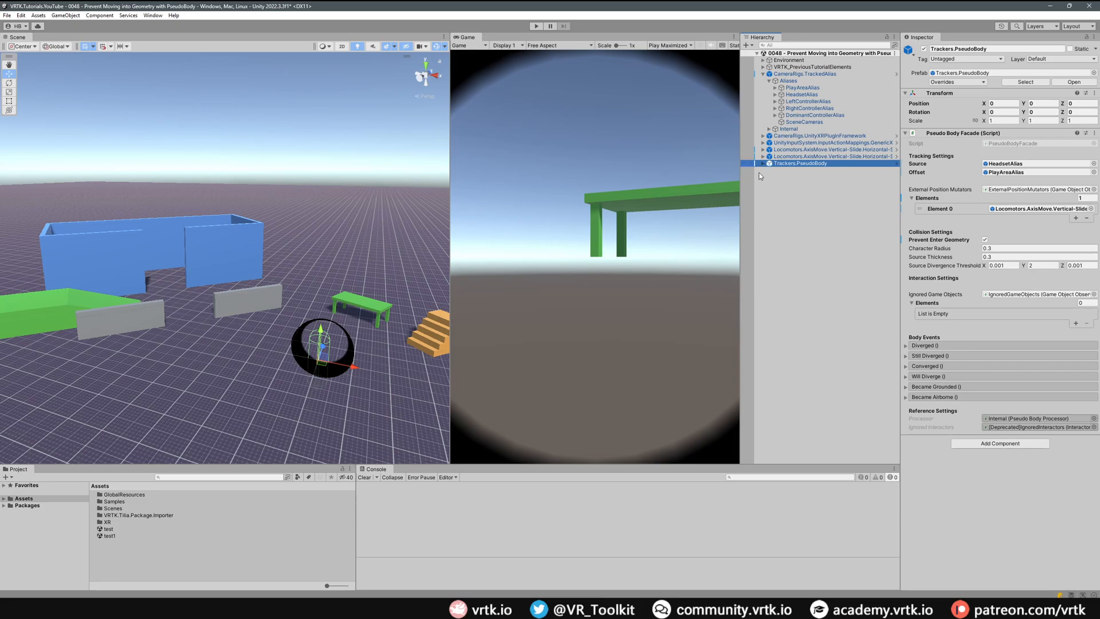
# Step: Expand Trackers.PseudoBody > Internal and select its Fixed Update MomentProcessor
pyautogui.click(762, 163)
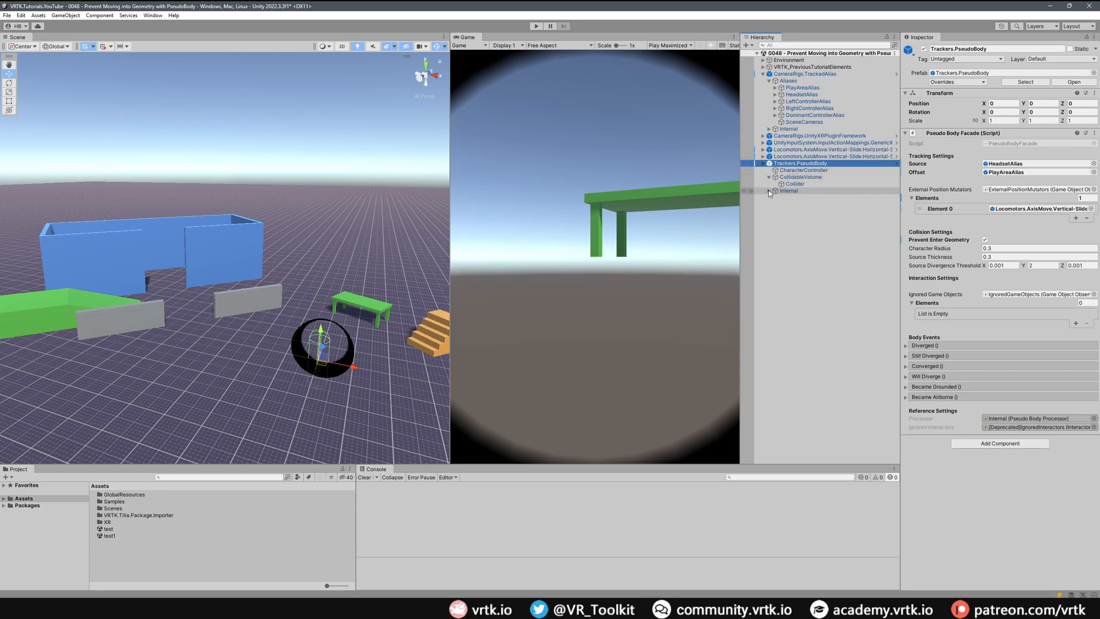
pyautogui.click(770, 192)
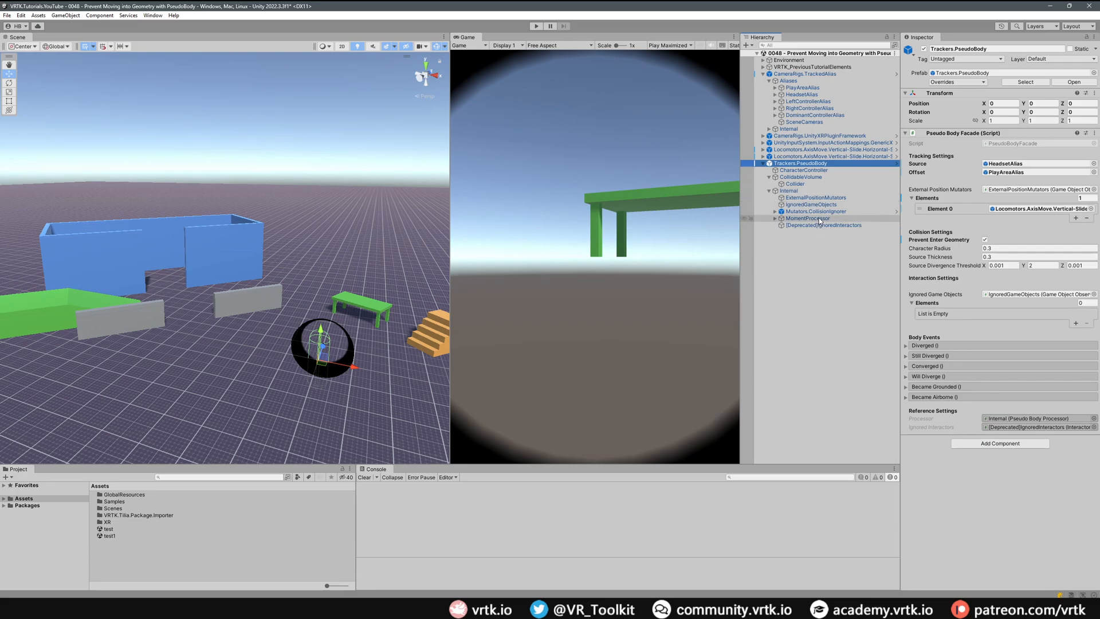
pyautogui.click(806, 218)
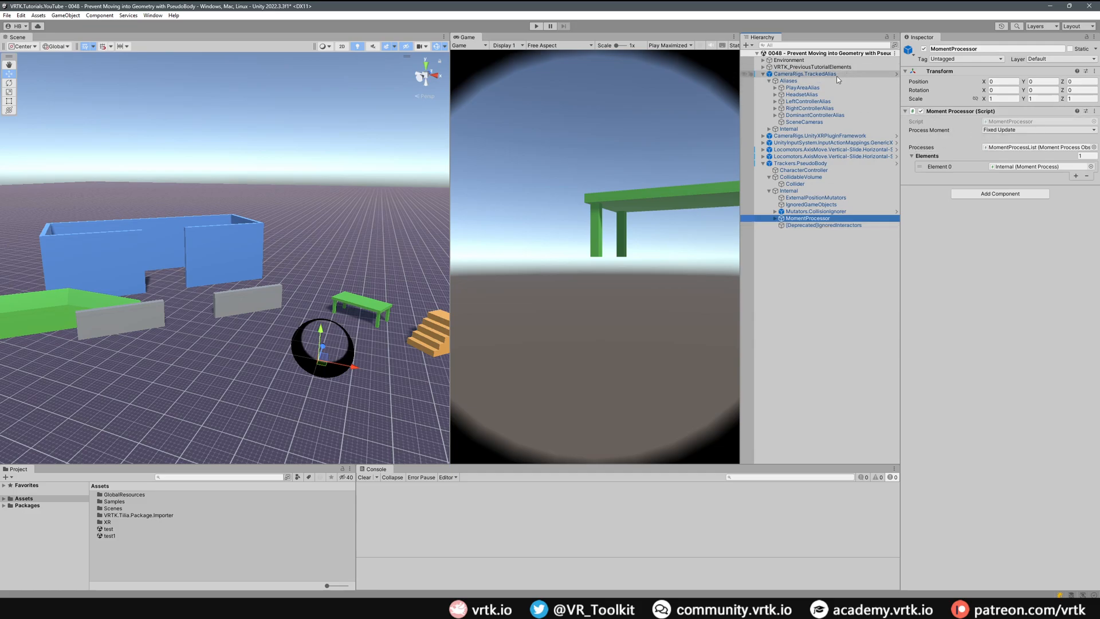
# Step: View the CameraRigs.TrackedAlias Pre Render MomentProcessor for comparison, then reselect the PseudoBody's
pyautogui.click(769, 128)
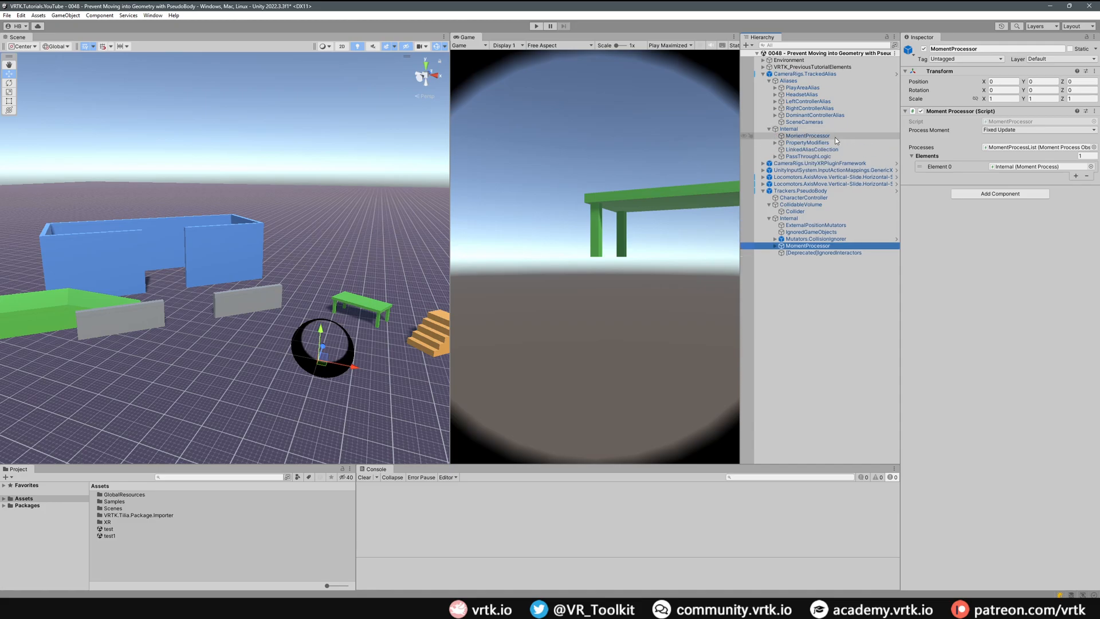
pyautogui.click(805, 135)
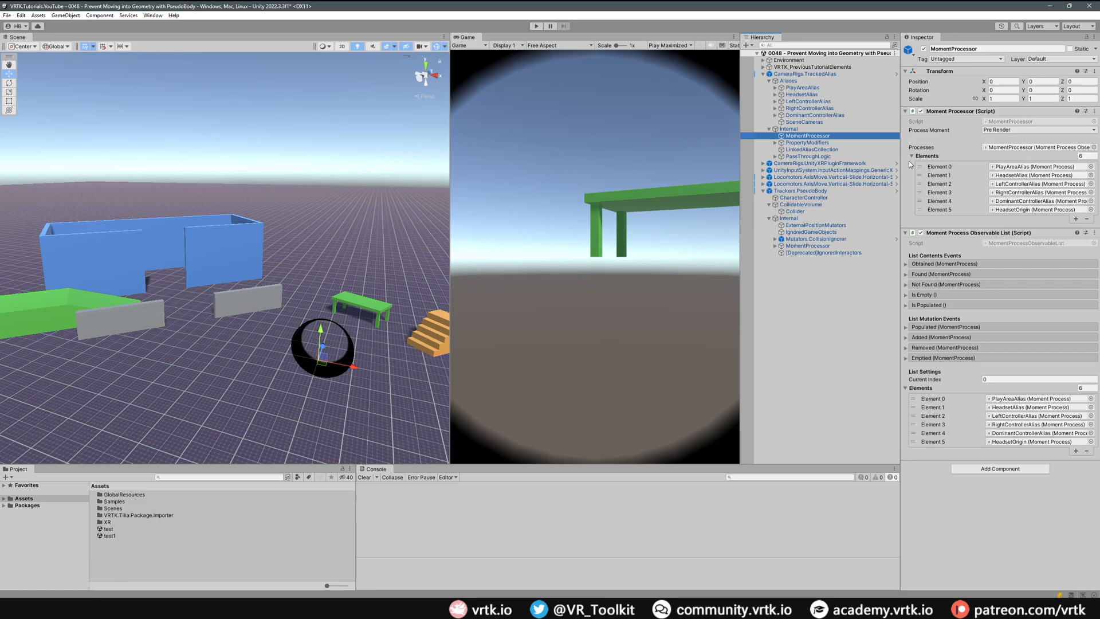
pyautogui.moveTo(936, 164)
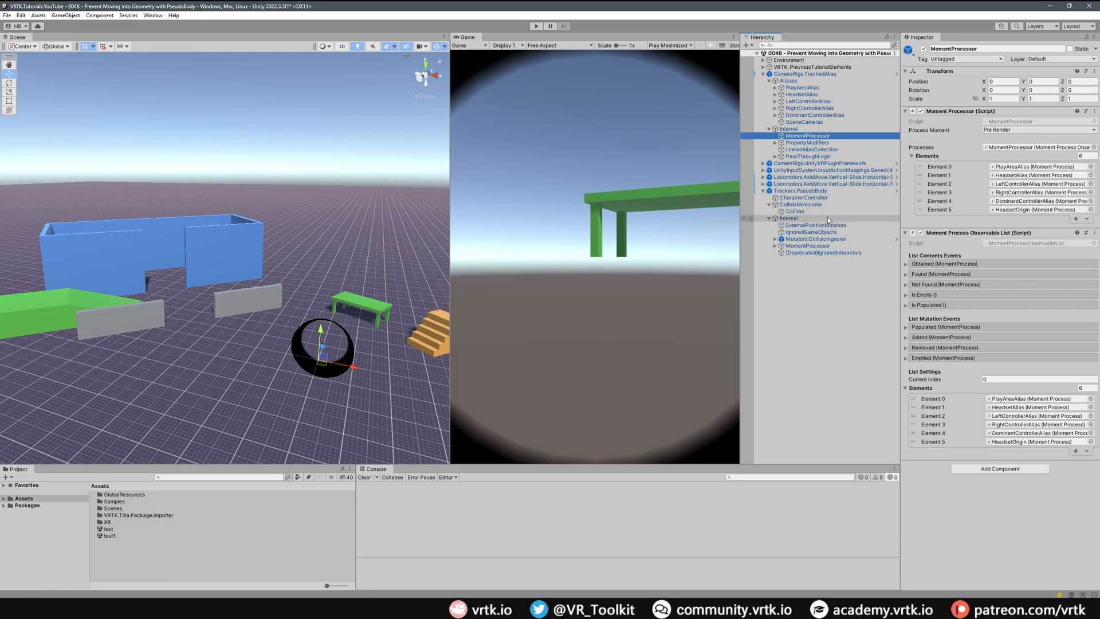
pyautogui.click(806, 245)
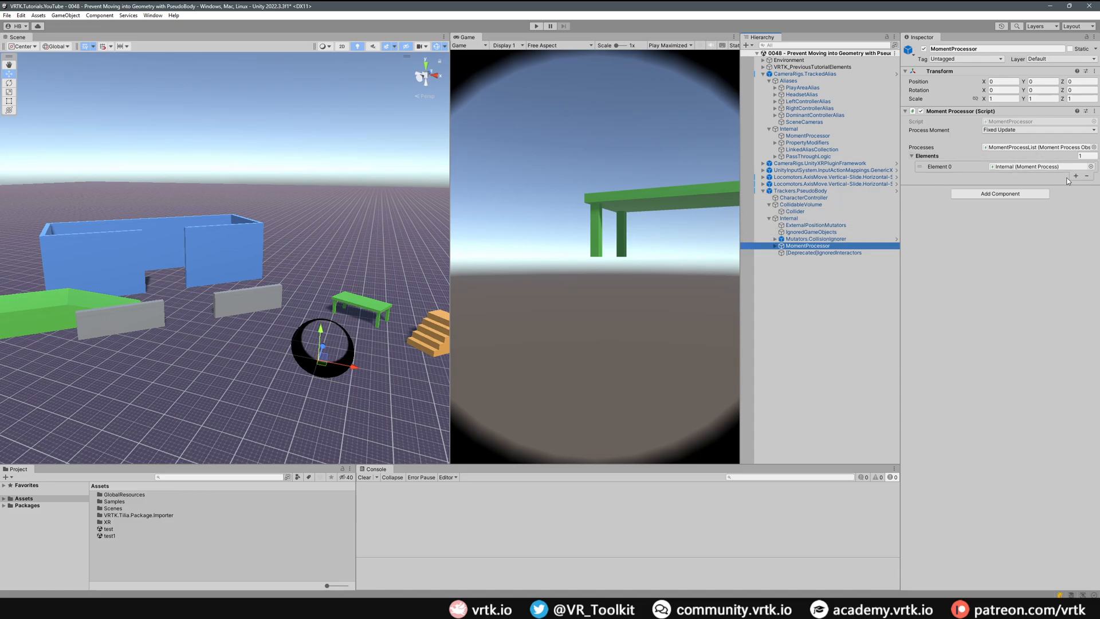
# Step: Add CameraRigs.TrackedAlias as Element 1 of the MomentProcessor's Processes, then start Play mode
pyautogui.click(1076, 167)
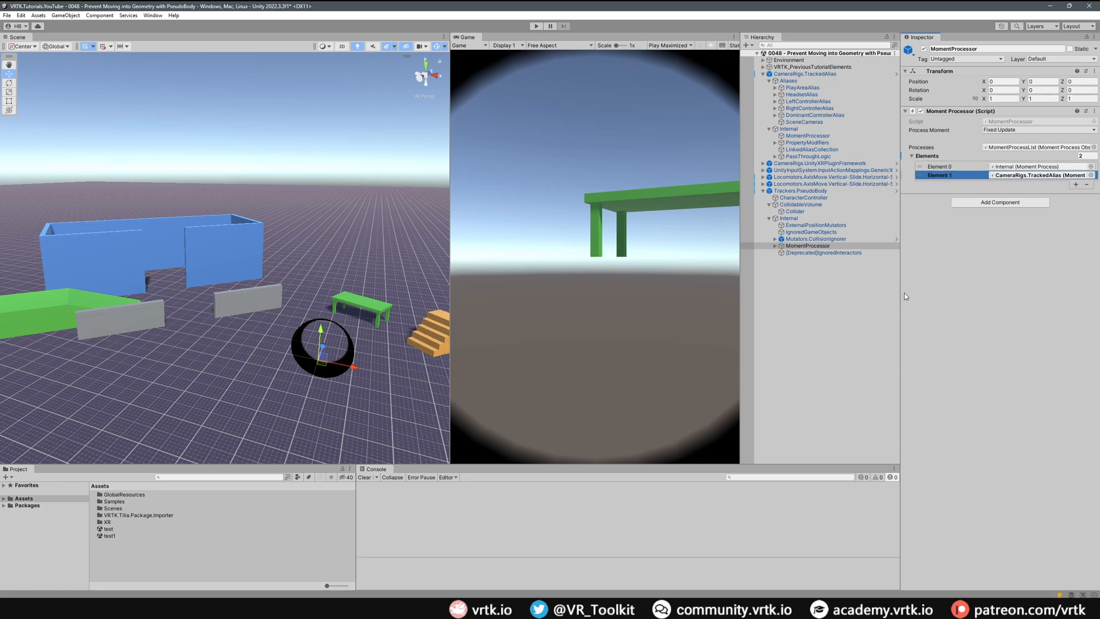
pyautogui.moveTo(576, 232)
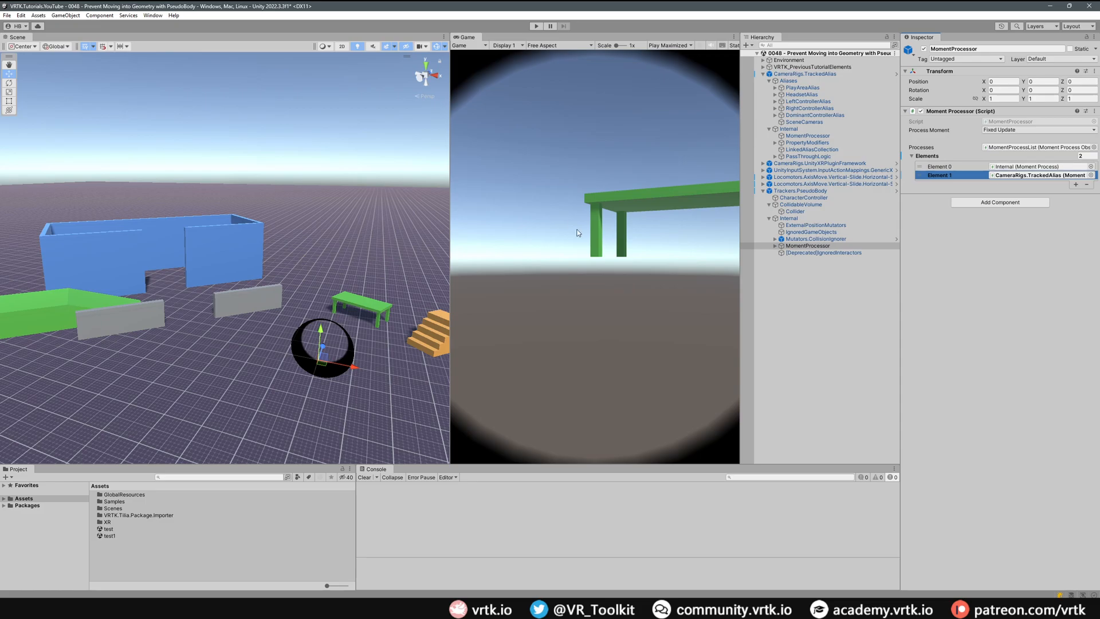
pyautogui.click(537, 26)
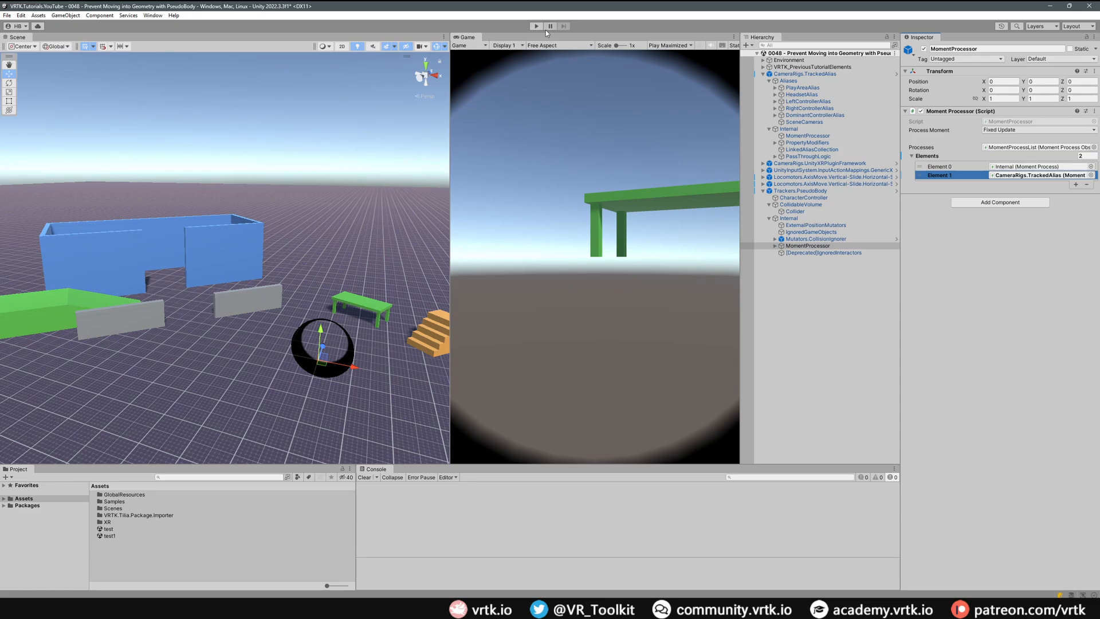